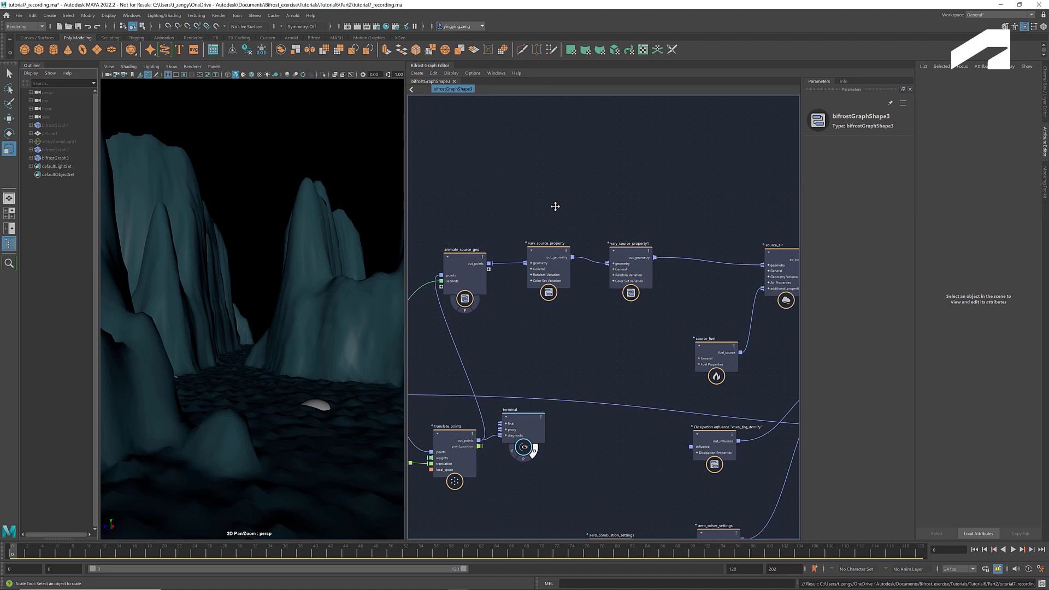
pyautogui.moveTo(628, 324)
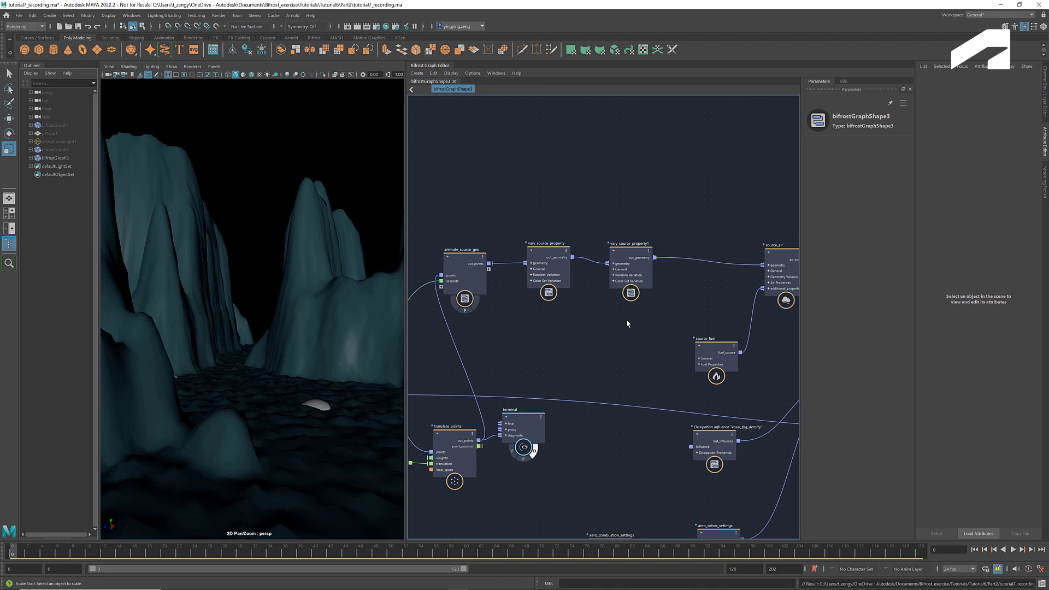
pyautogui.moveTo(641, 324)
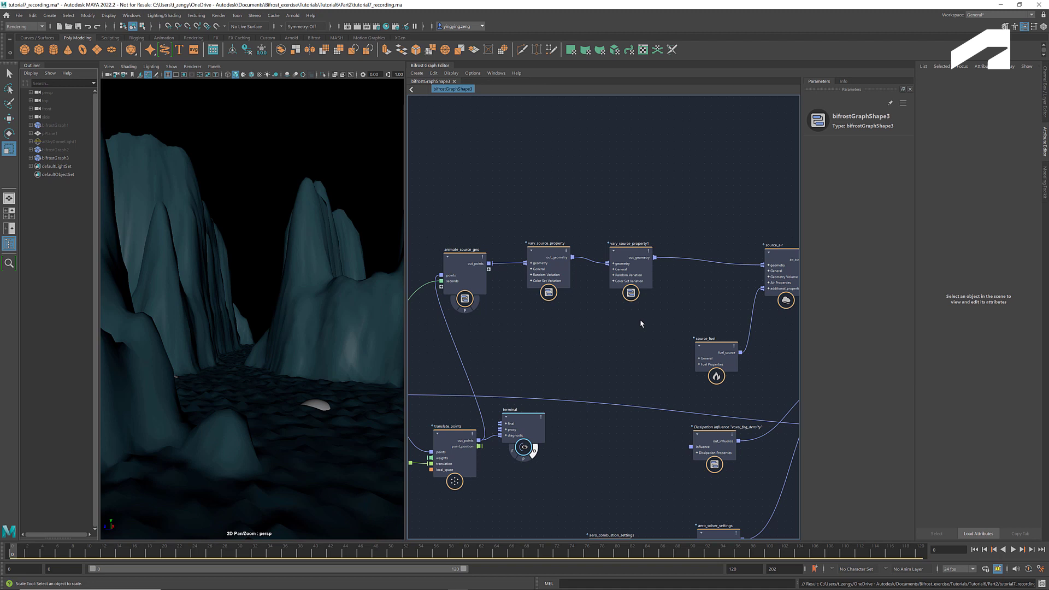
pyautogui.moveTo(664, 221)
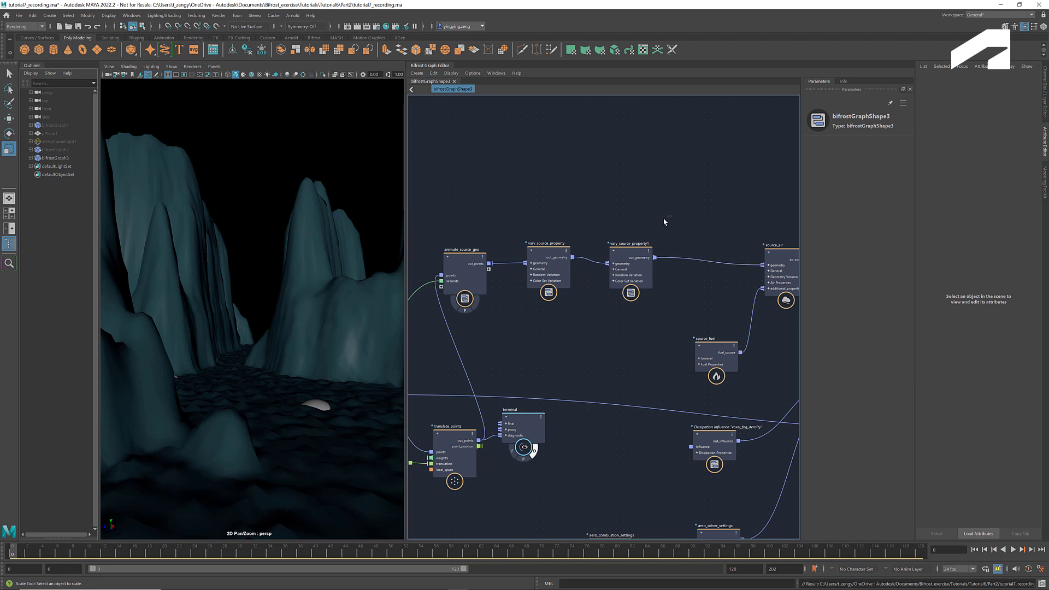
# Delete animate_source_geo and both vary_source_property nodes, wiring terminal output into source_air geometry
pyautogui.moveTo(665, 221); pyautogui.dragTo(428, 320)
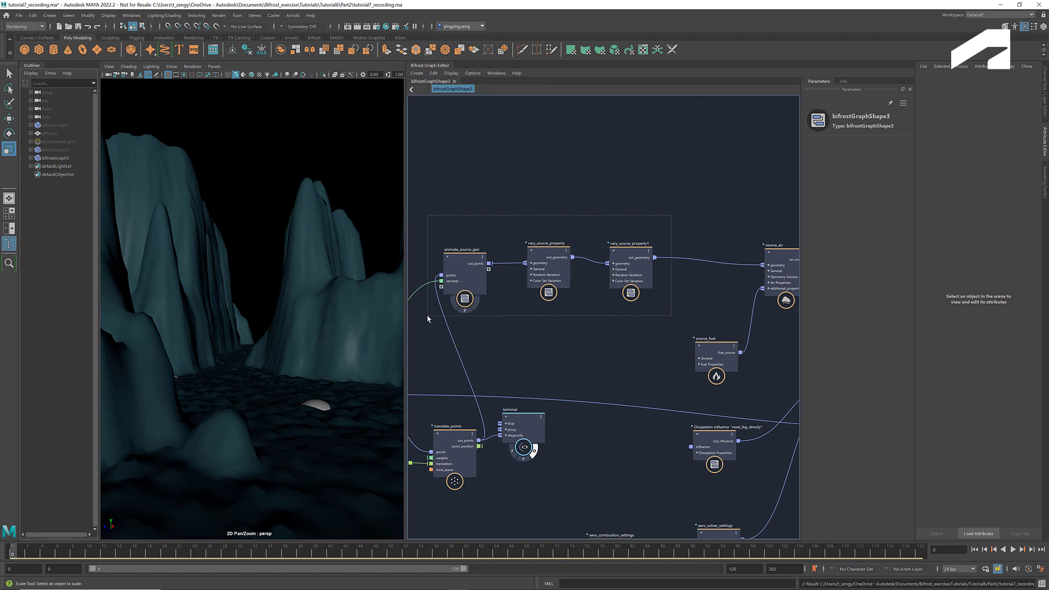
pyautogui.click(628, 257)
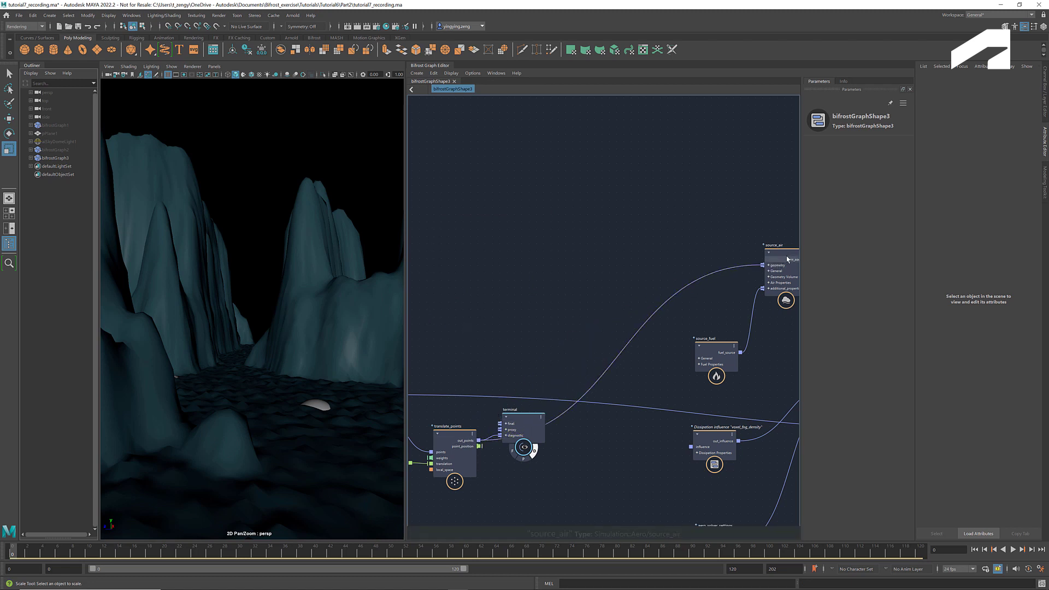
pyautogui.click(776, 244)
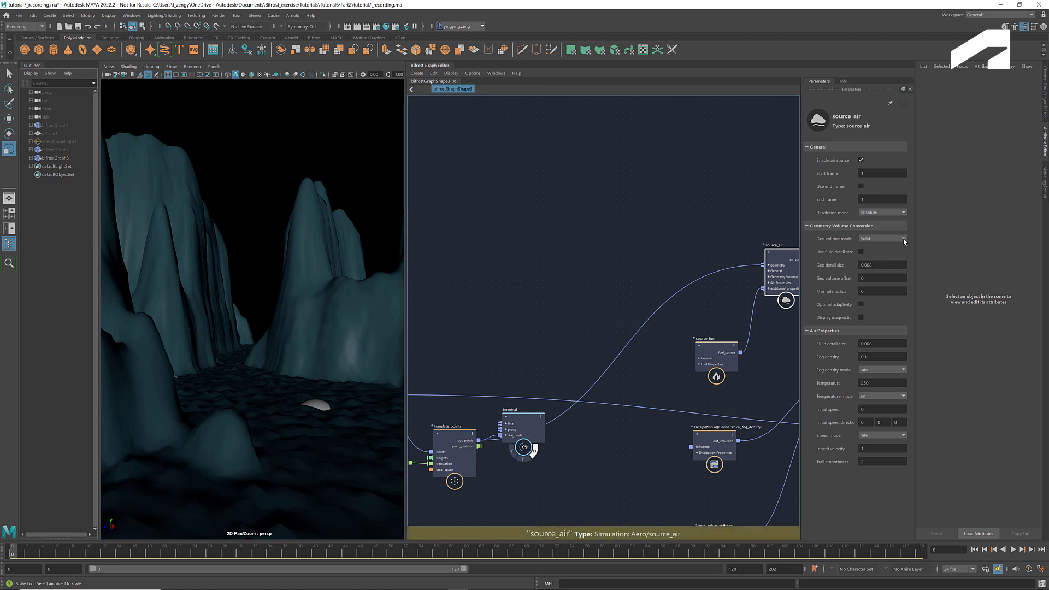
pyautogui.click(882, 239)
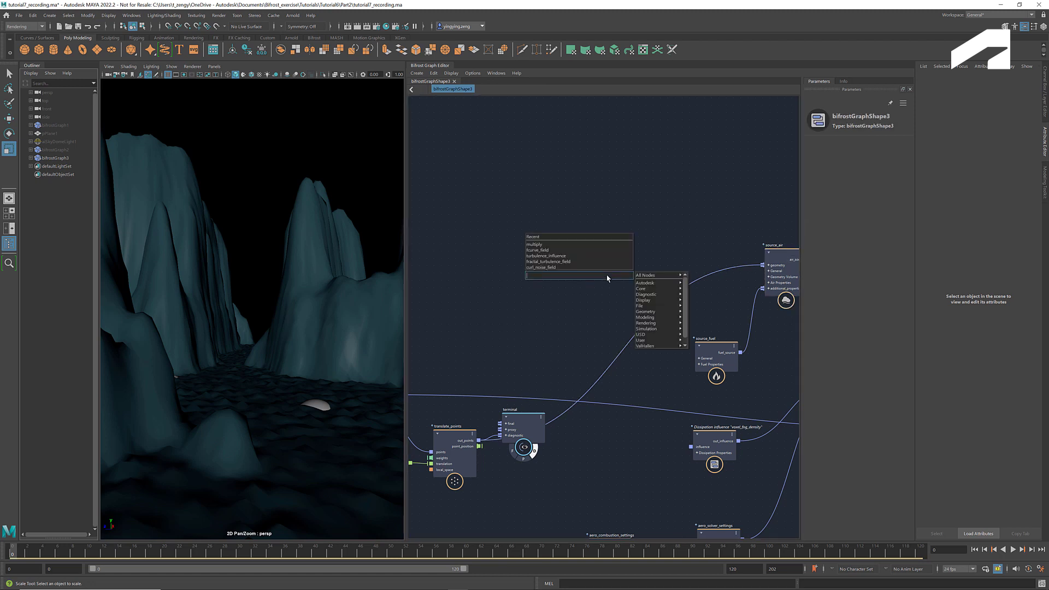
# Add fractal_noise_field, scalar_field, multiply and a 0.2 constant so frame drives noise time
pyautogui.write('fractal')
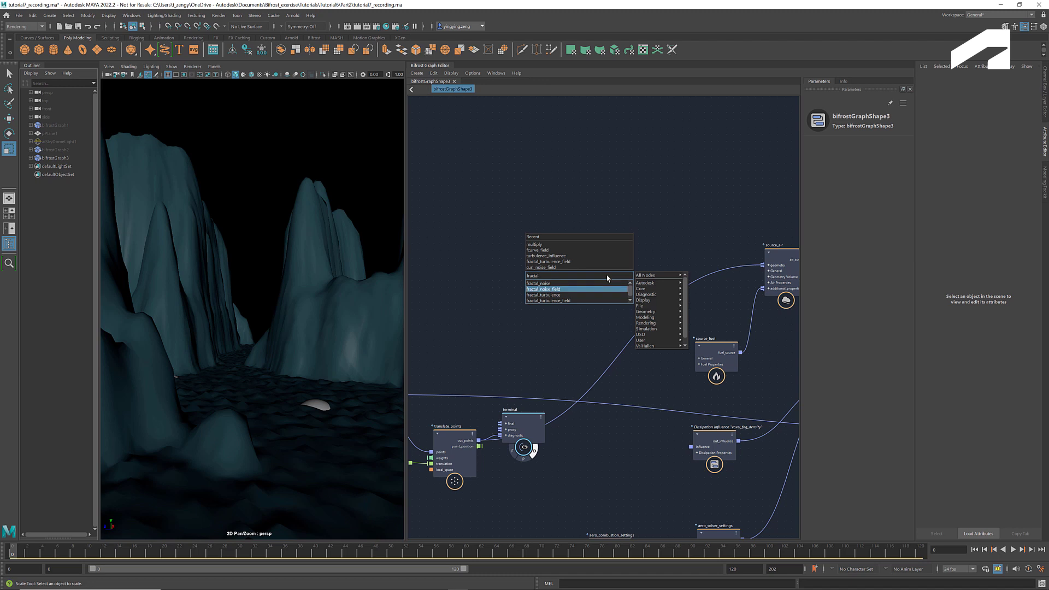
pyautogui.click(543, 288)
pyautogui.write('sca')
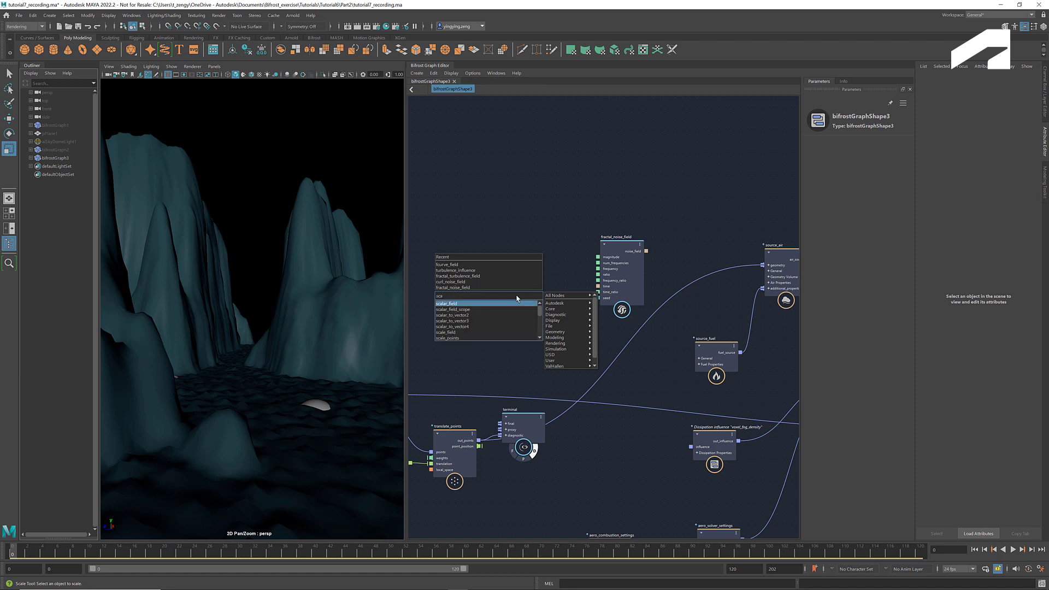
pyautogui.click(446, 303)
pyautogui.write('mult')
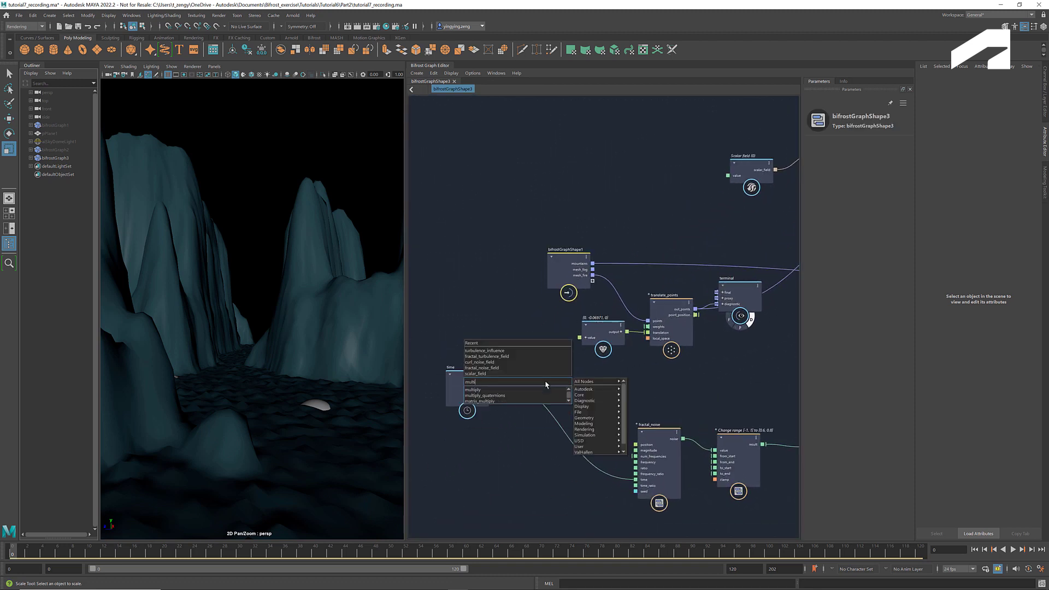
pyautogui.click(472, 382)
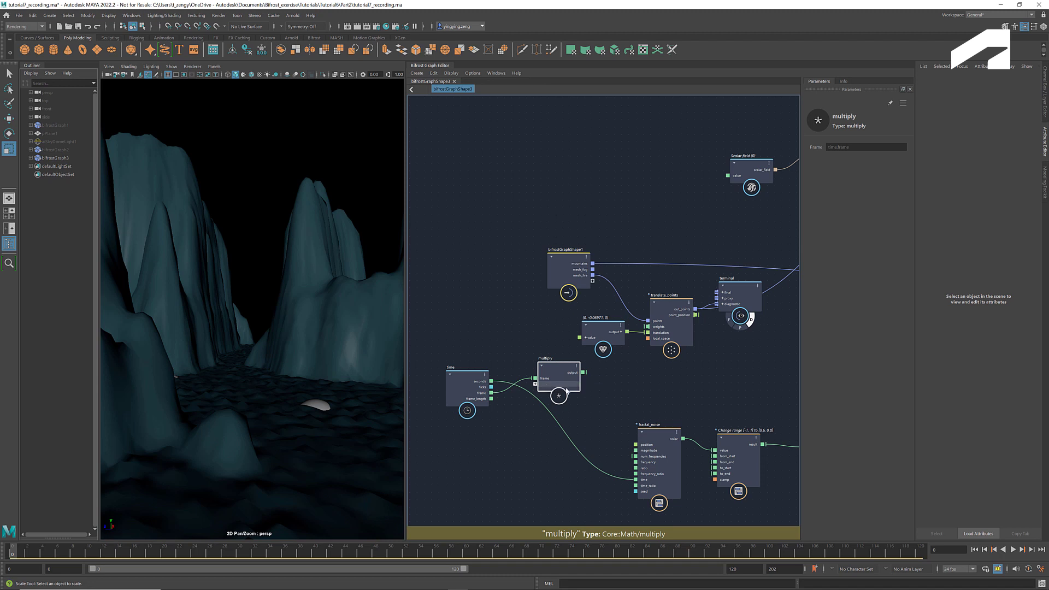
pyautogui.click(489, 338)
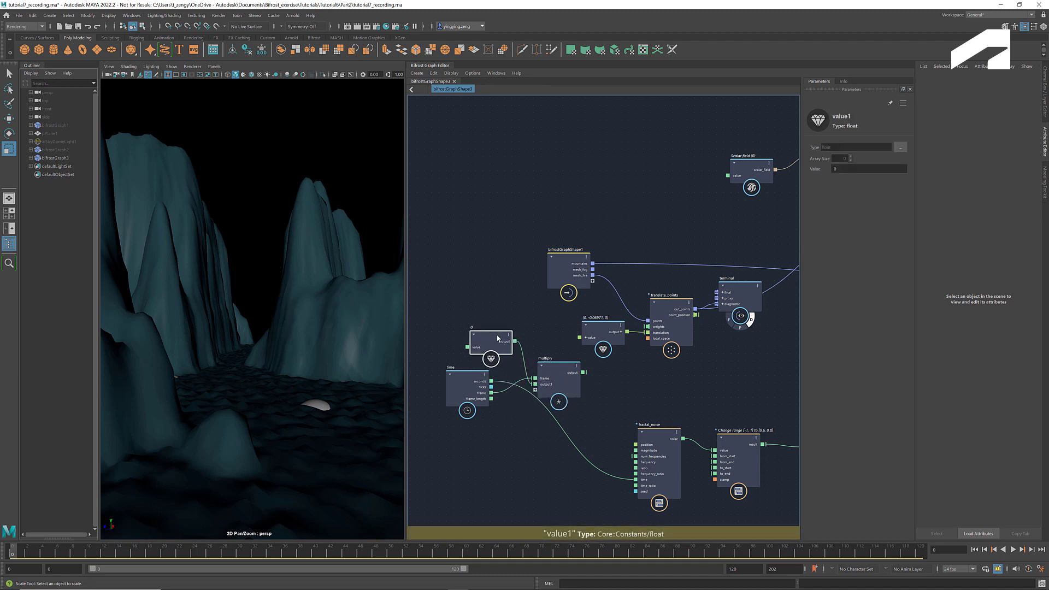
pyautogui.click(868, 169)
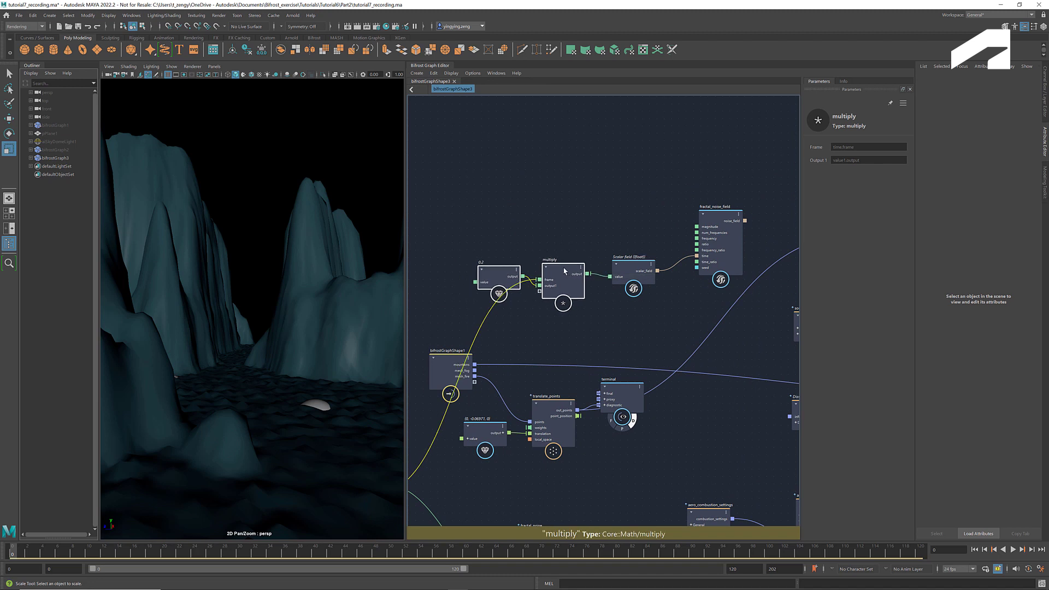
# Add an fcurve_field on the noise output and set its last curve key to 250
pyautogui.click(629, 315)
pyautogui.write('fcu')
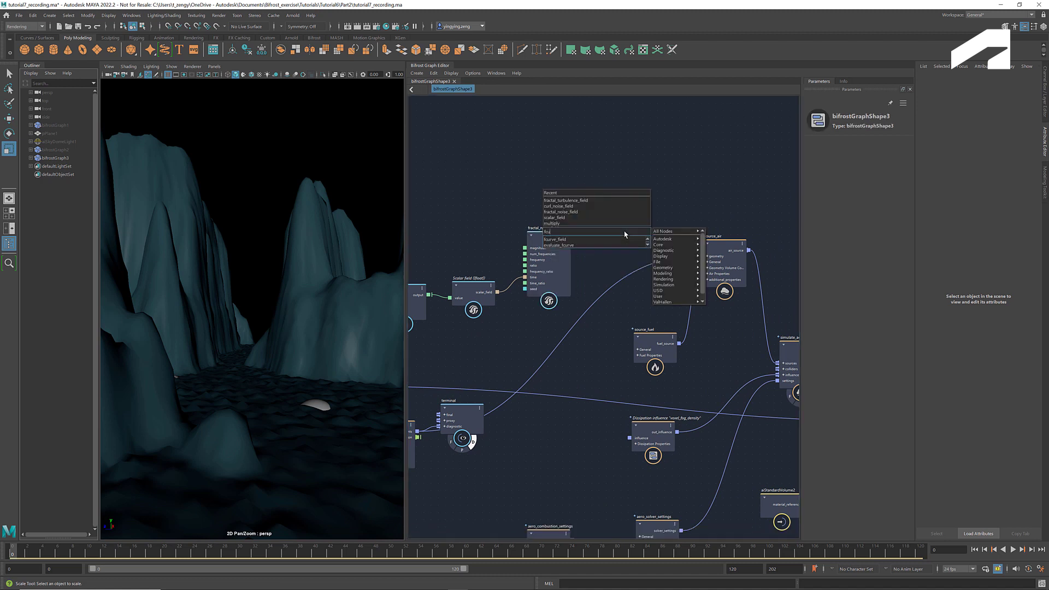
pyautogui.click(555, 239)
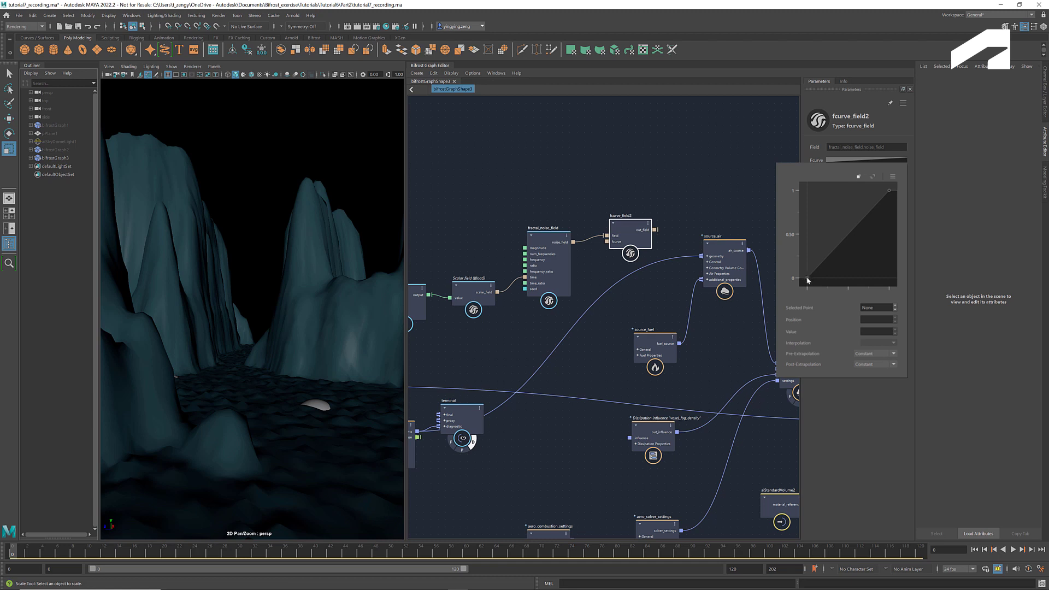
pyautogui.click(807, 279)
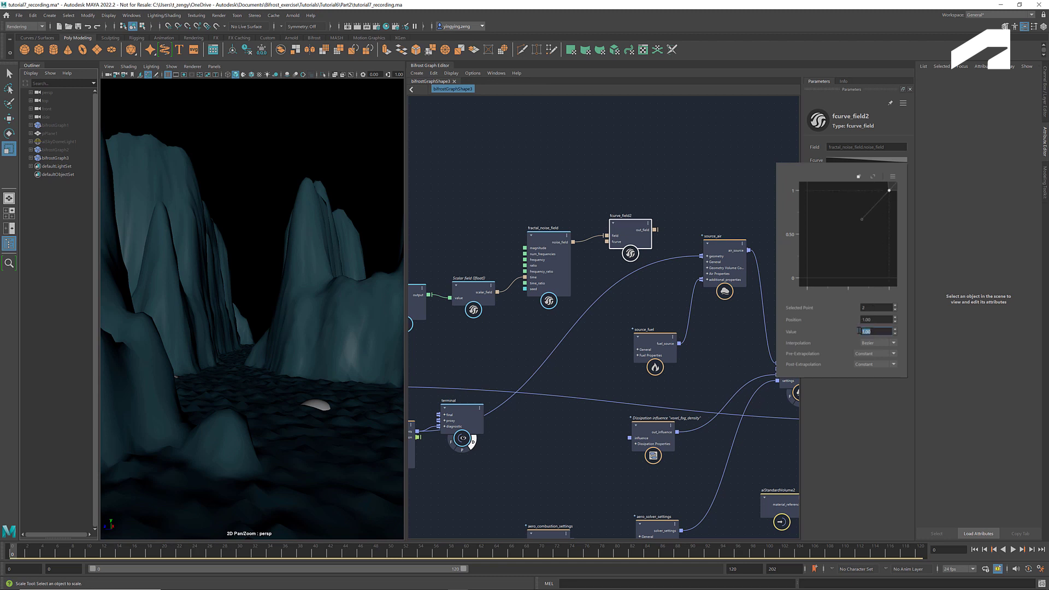
pyautogui.write('250')
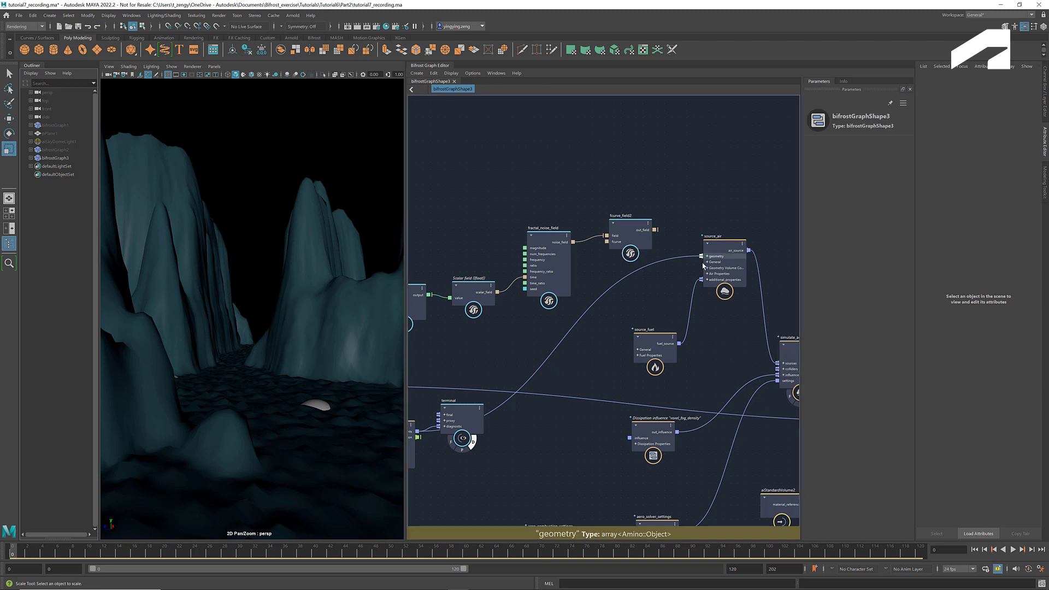
# Duplicate the fcurve field into source_air and set its curve's end key to 0.25
pyautogui.click(713, 236)
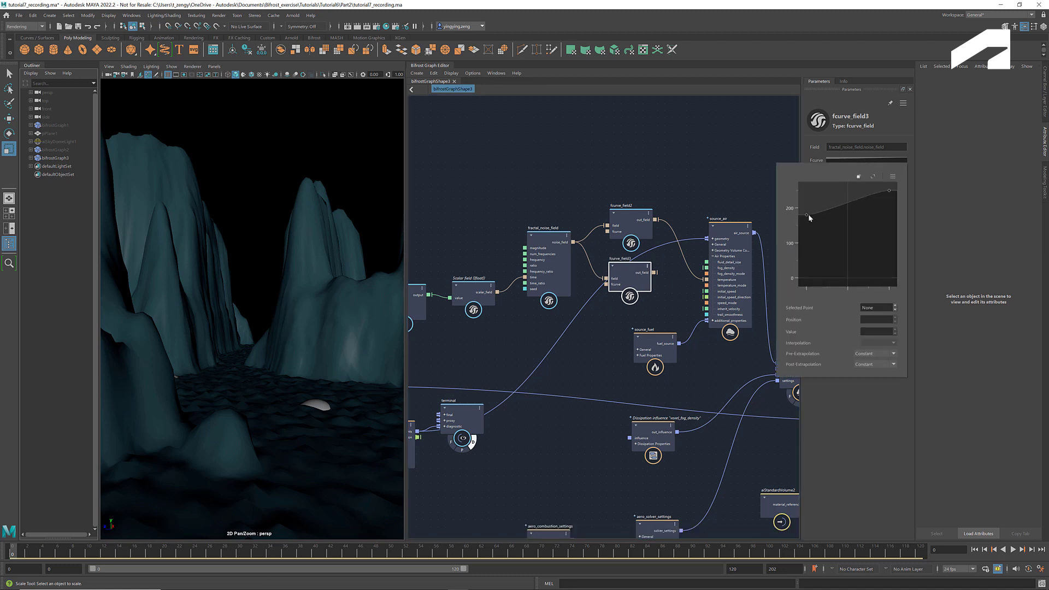
pyautogui.click(808, 215)
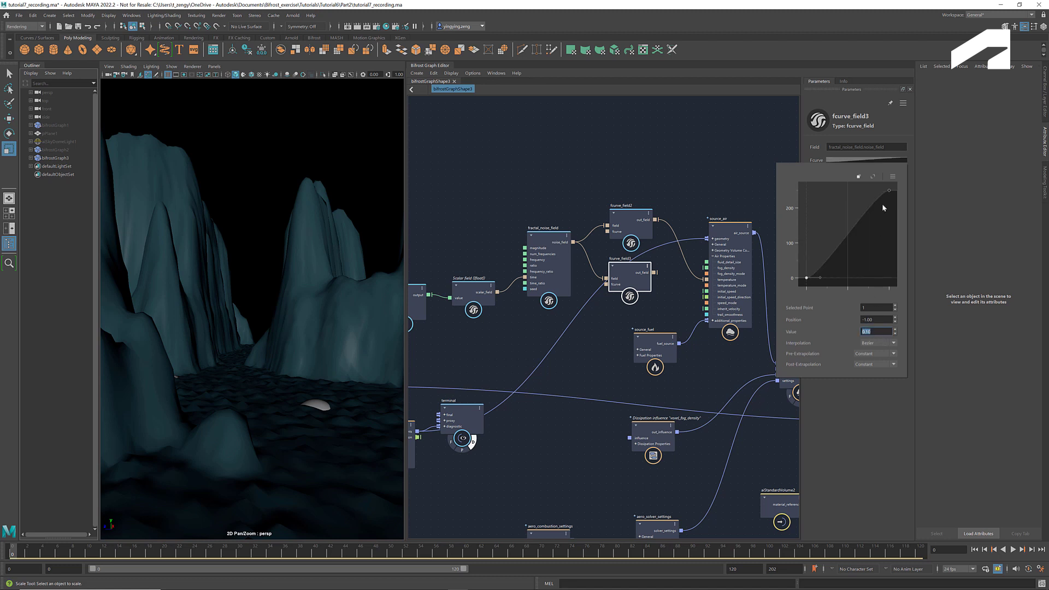
pyautogui.click(889, 190)
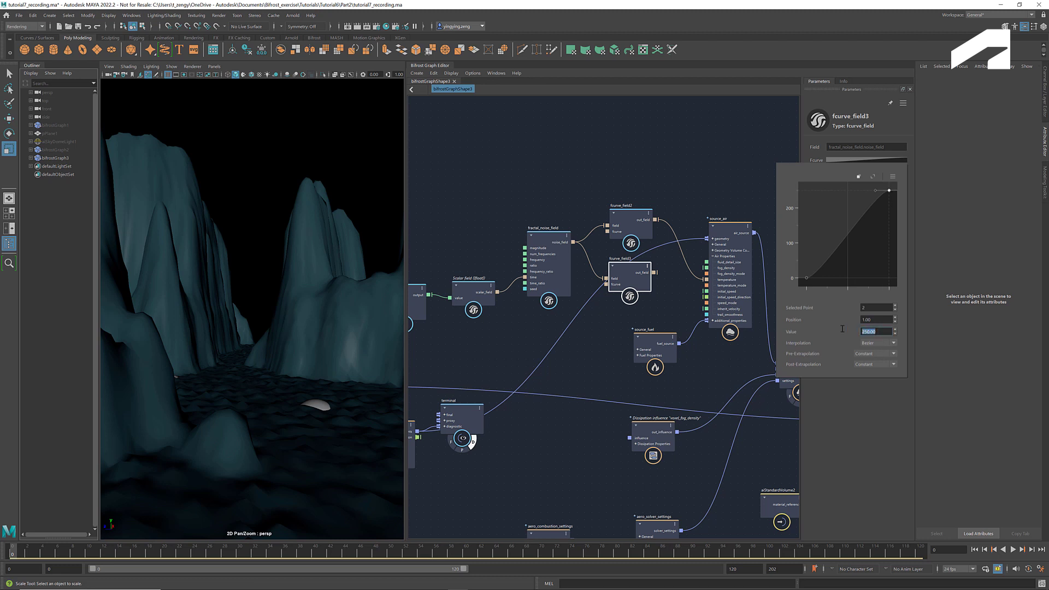
pyautogui.write('0.25')
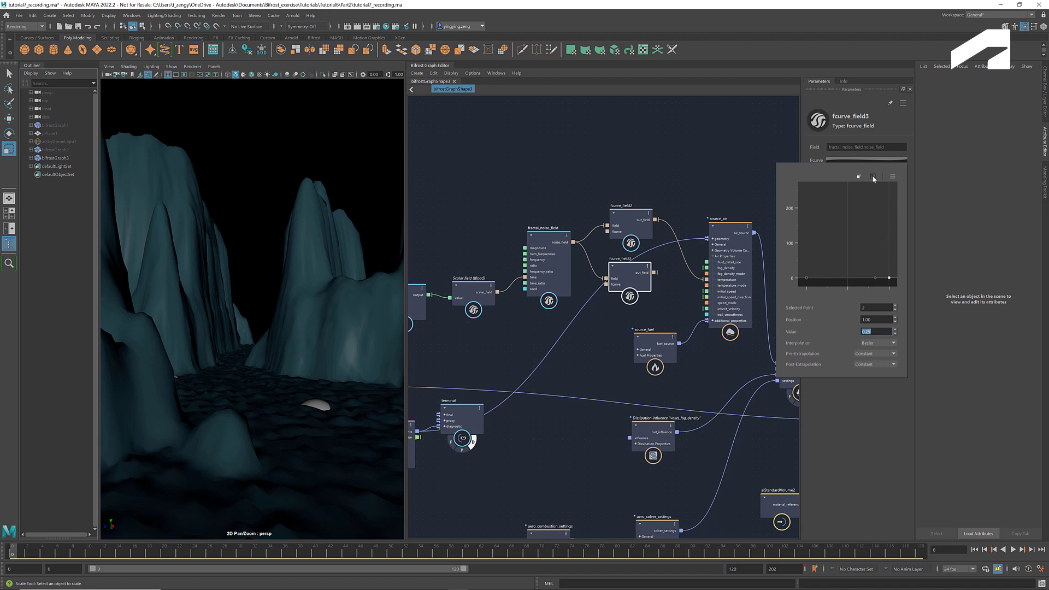
pyautogui.click(858, 177)
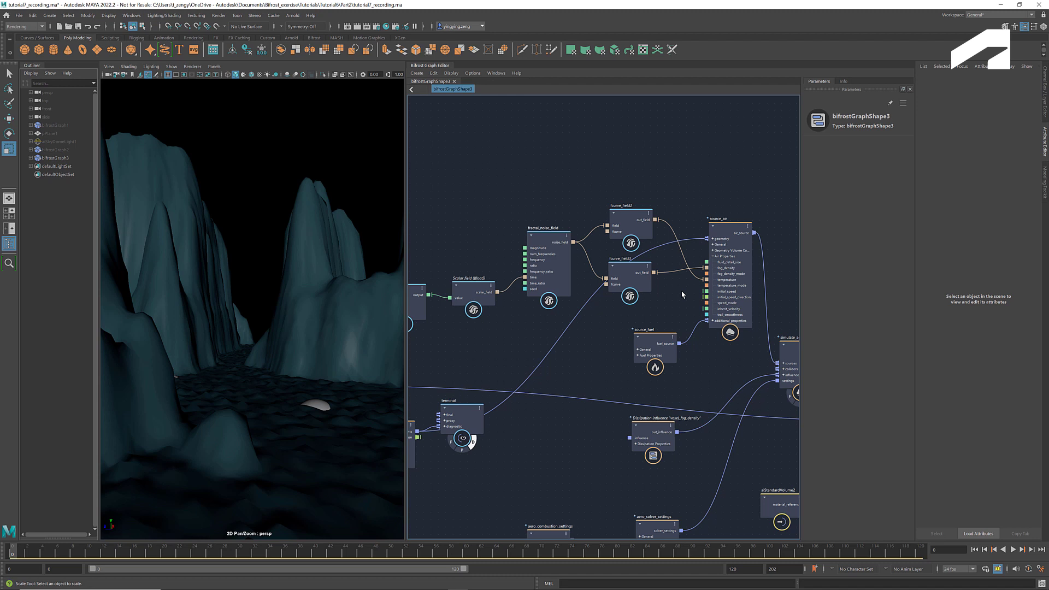
pyautogui.moveTo(648, 305)
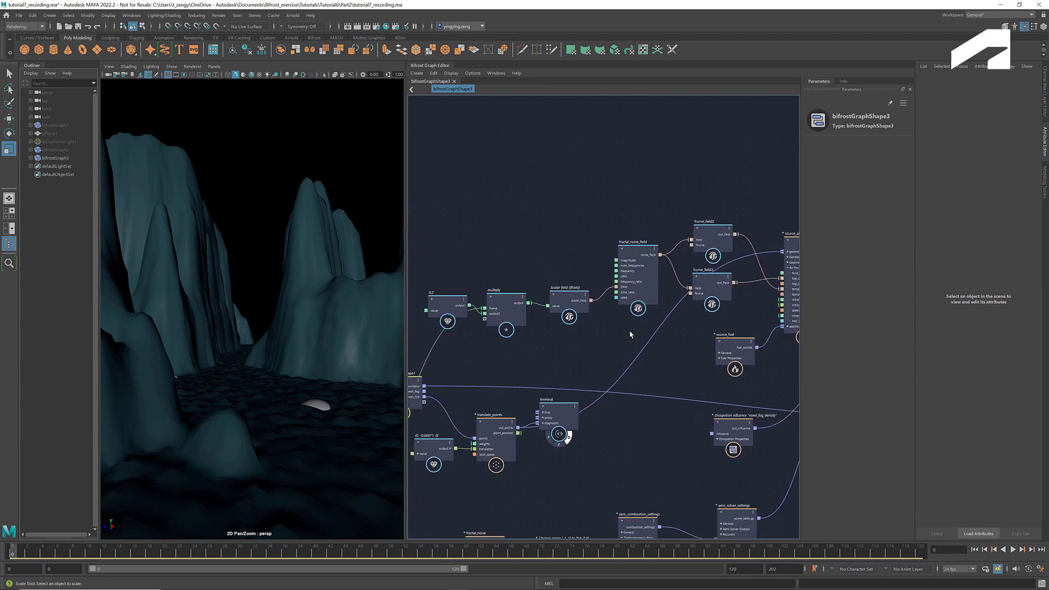
pyautogui.click(636, 259)
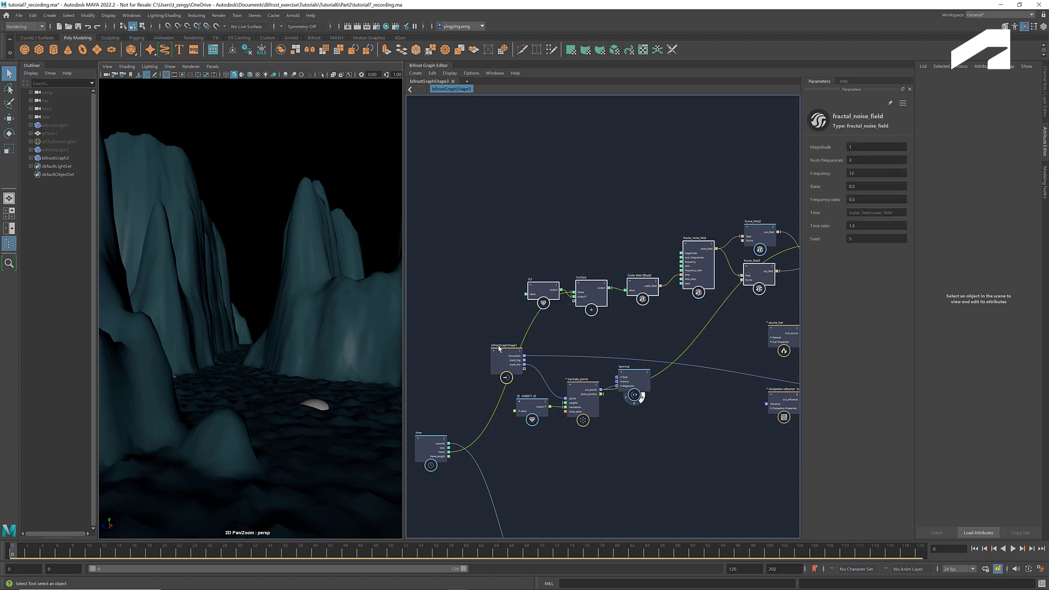
# Switch graphs via the graph list, then hide the terrain object with Ctrl+H
pyautogui.click(432, 441)
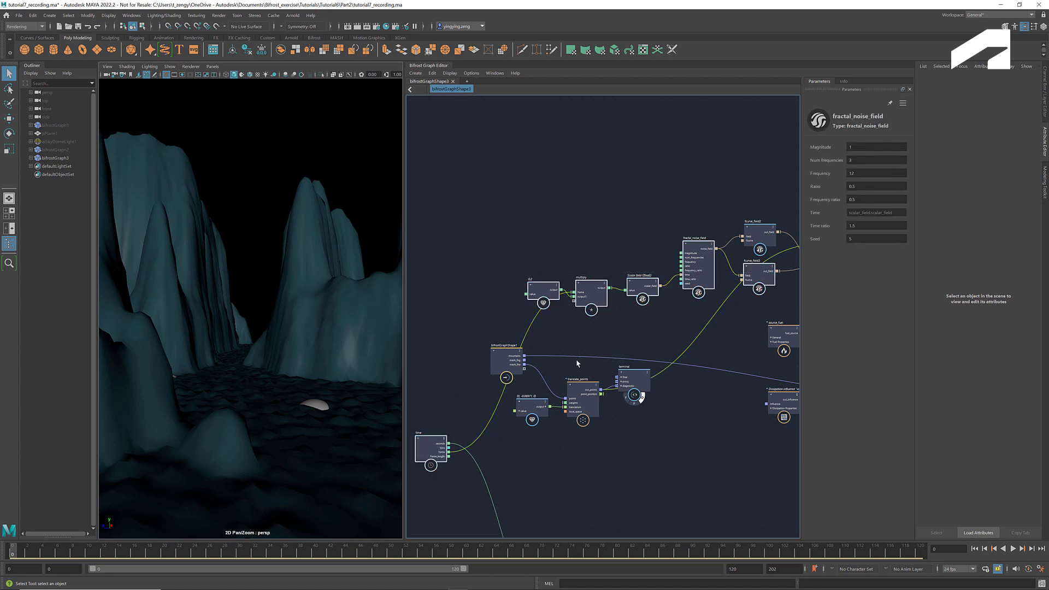
pyautogui.click(465, 81)
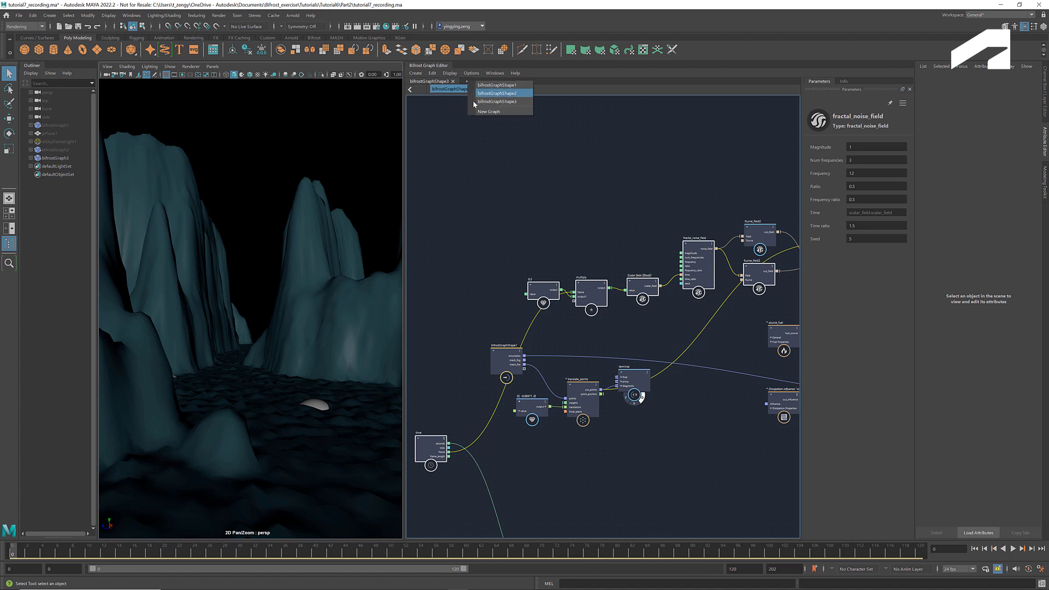
pyautogui.click(489, 111)
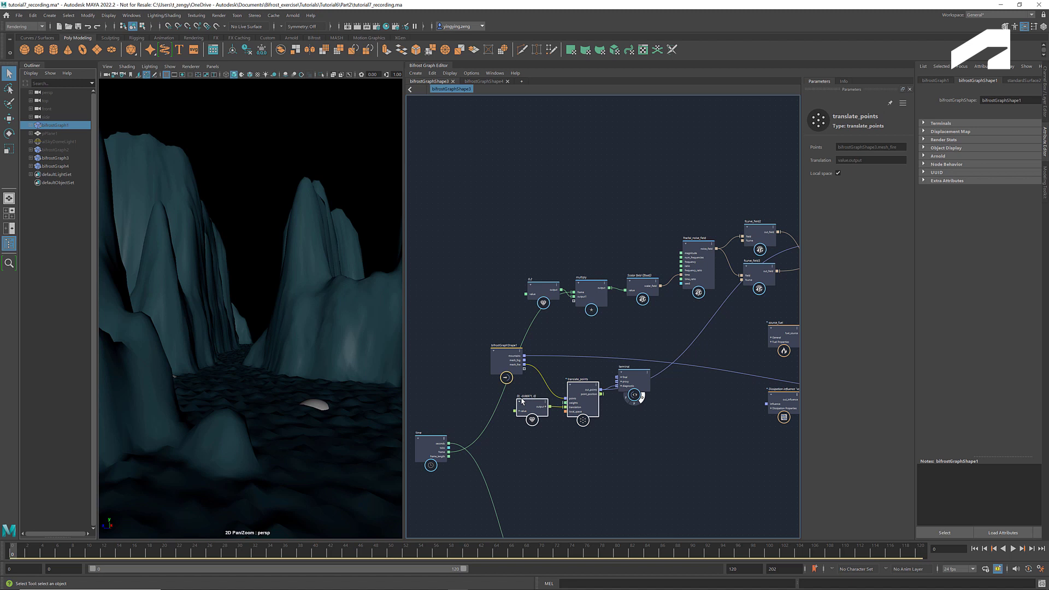
pyautogui.click(484, 81)
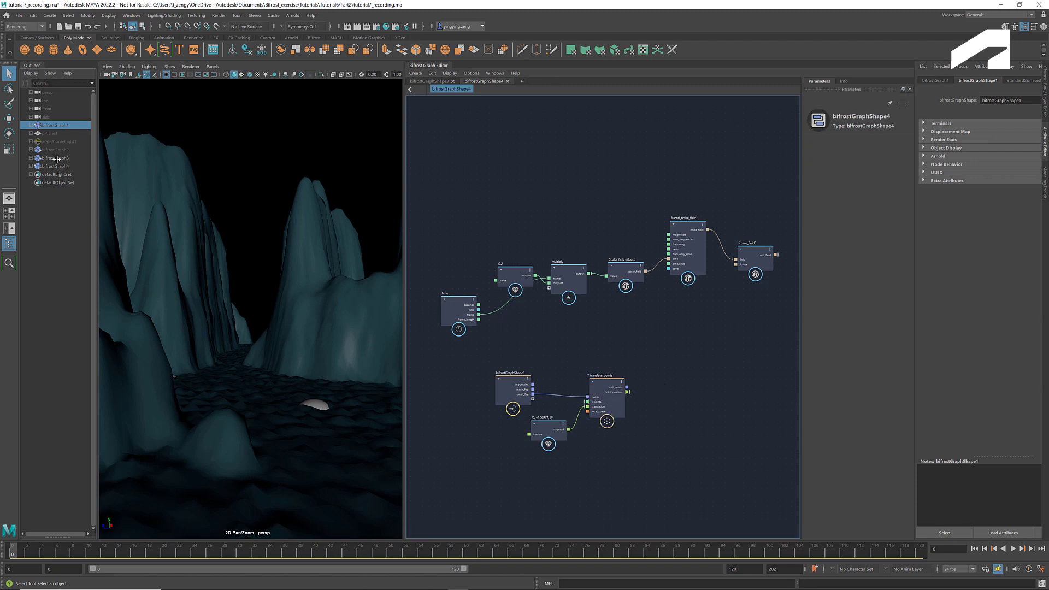
pyautogui.click(56, 158)
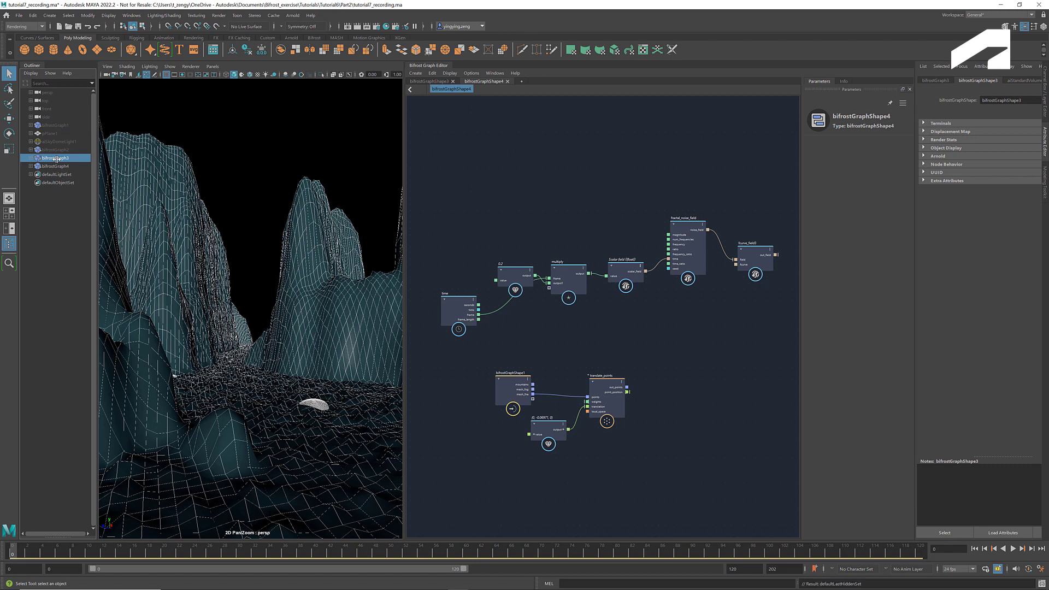
pyautogui.press('ctrl+h')
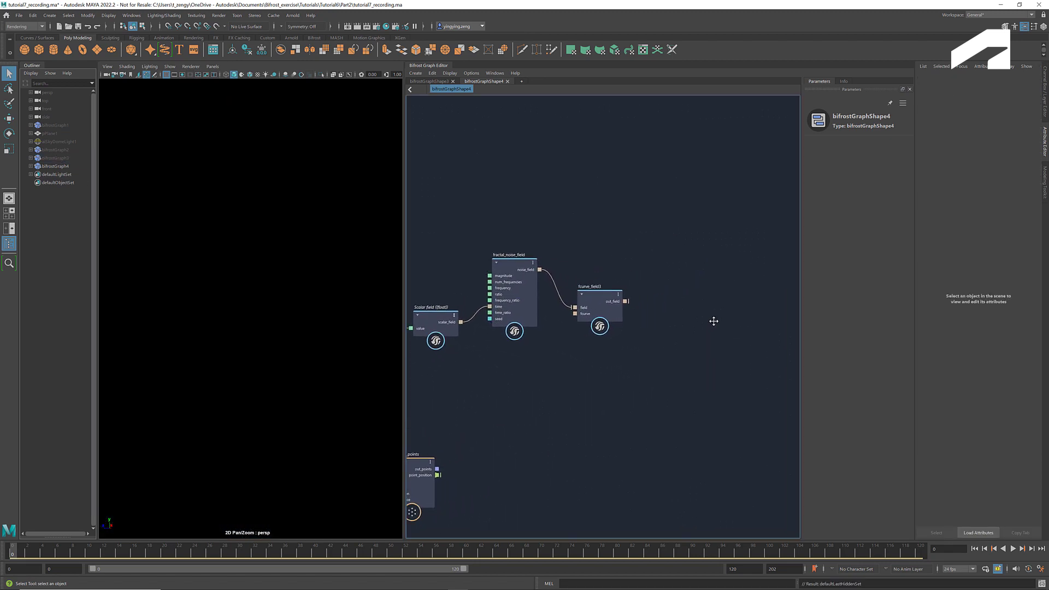
# Add scalar_field_scope and terminal nodes, probing the scope with the translated points
pyautogui.write('sca')
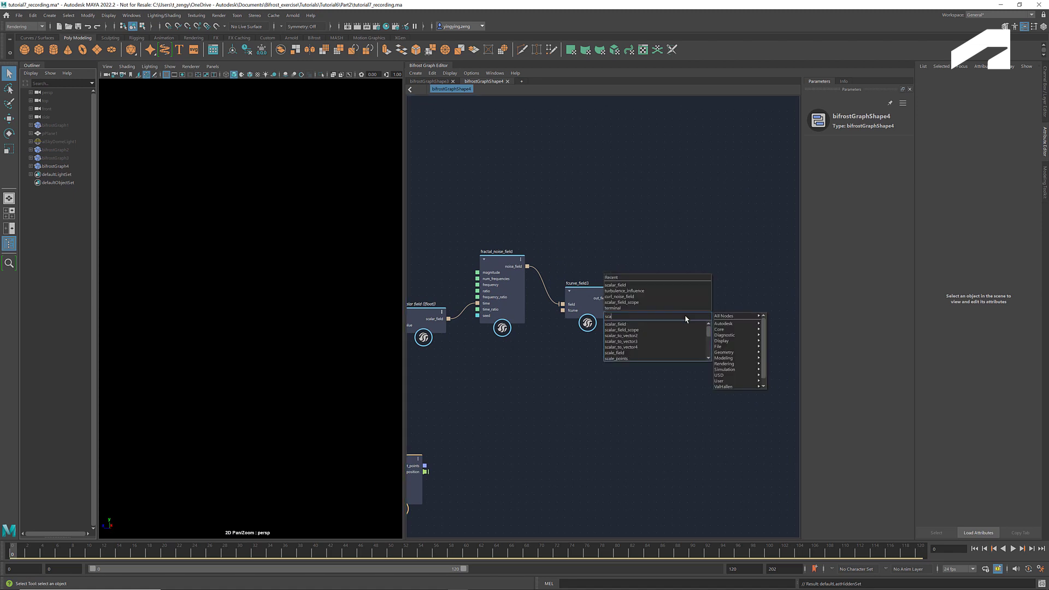
pyautogui.click(622, 329)
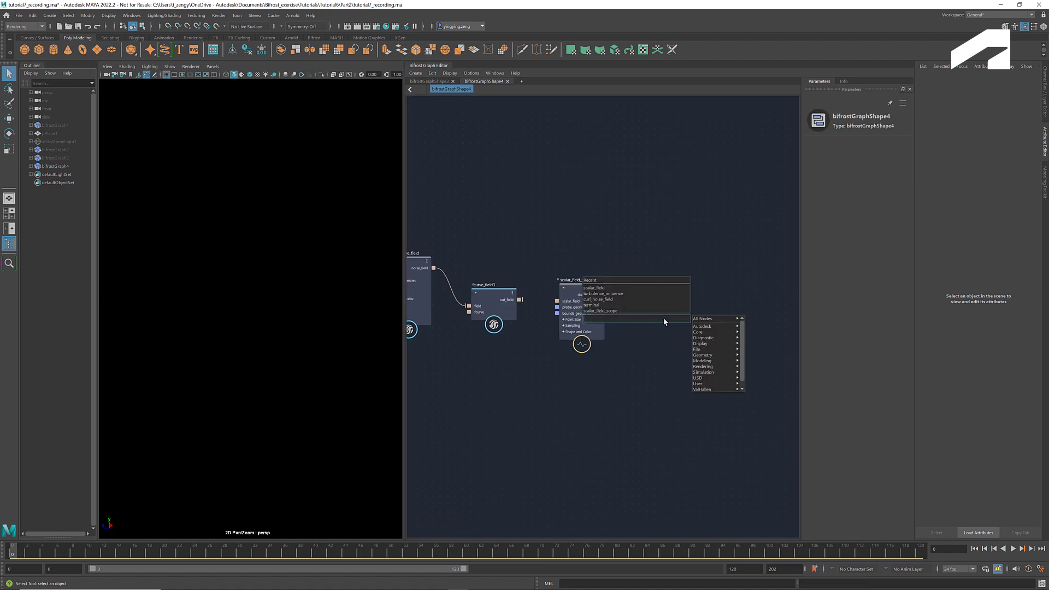
pyautogui.click(590, 305)
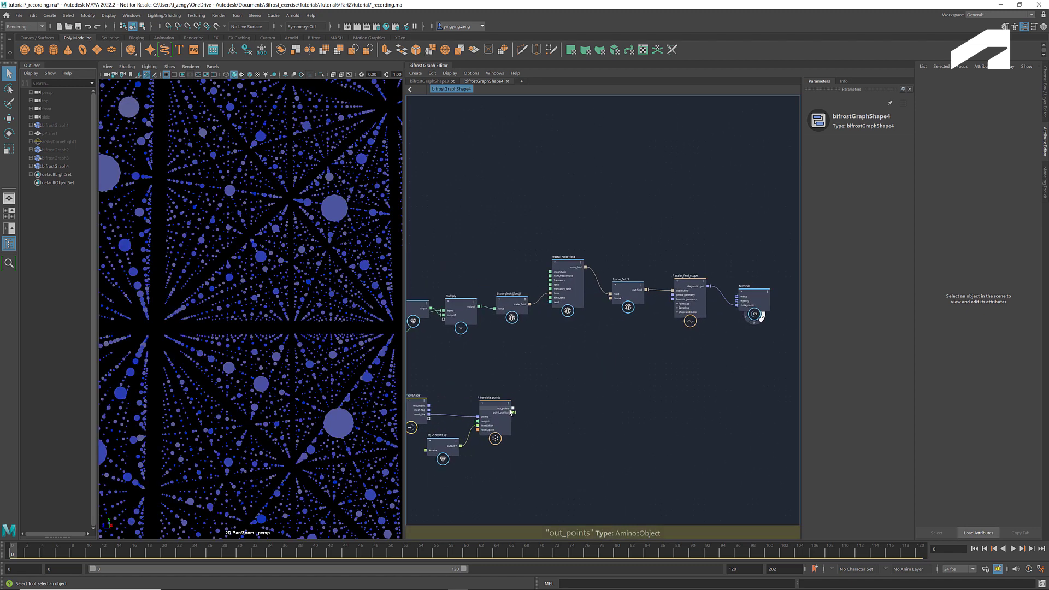
pyautogui.moveTo(513, 408); pyautogui.dragTo(671, 298)
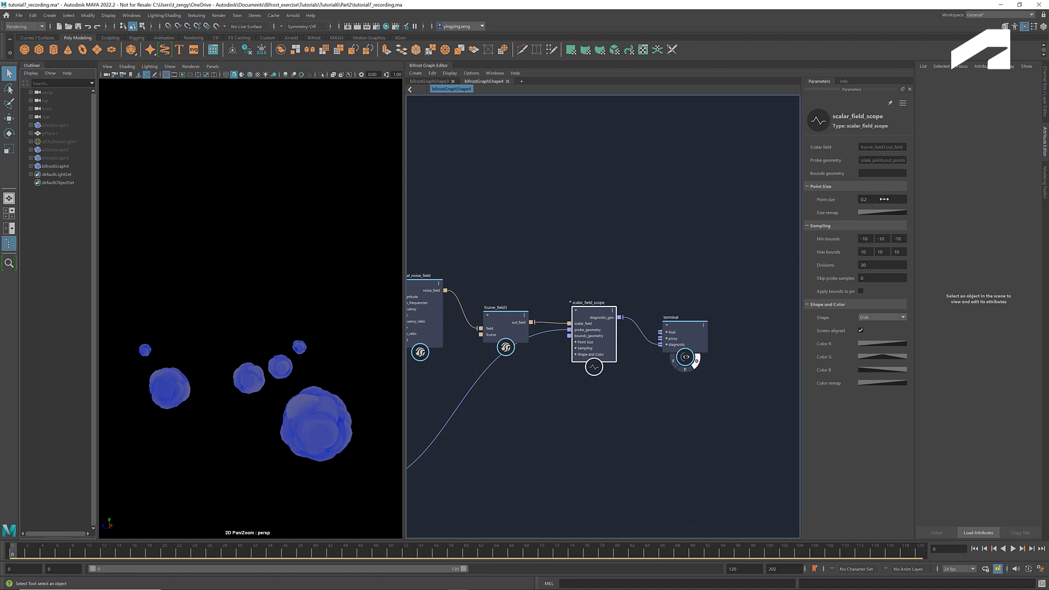
# Reshape the scope's point size remap curve smaller and adjust the green colour ramp
pyautogui.click(882, 199)
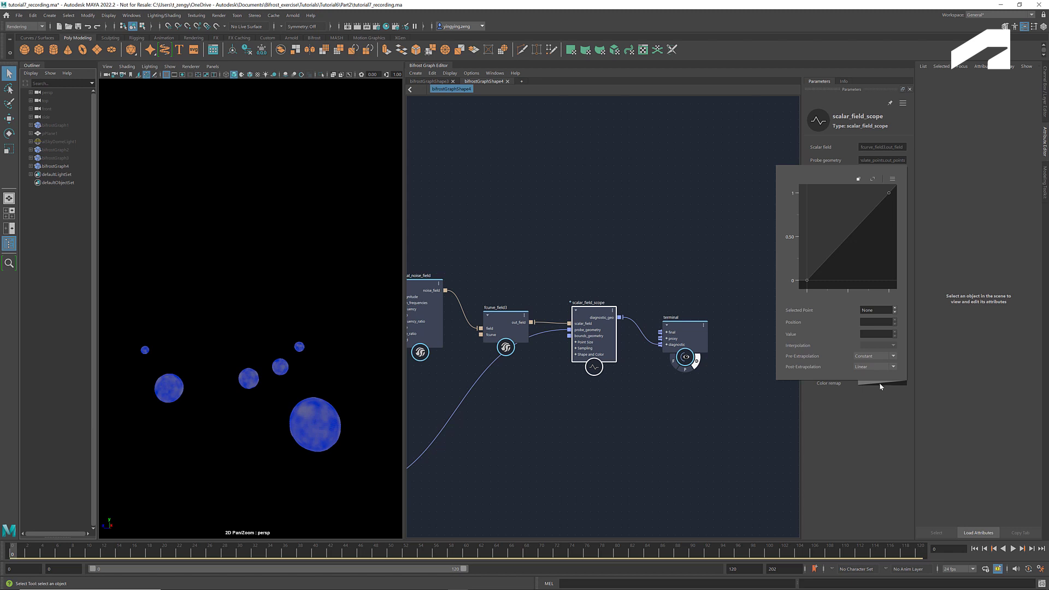
pyautogui.moveTo(808, 283)
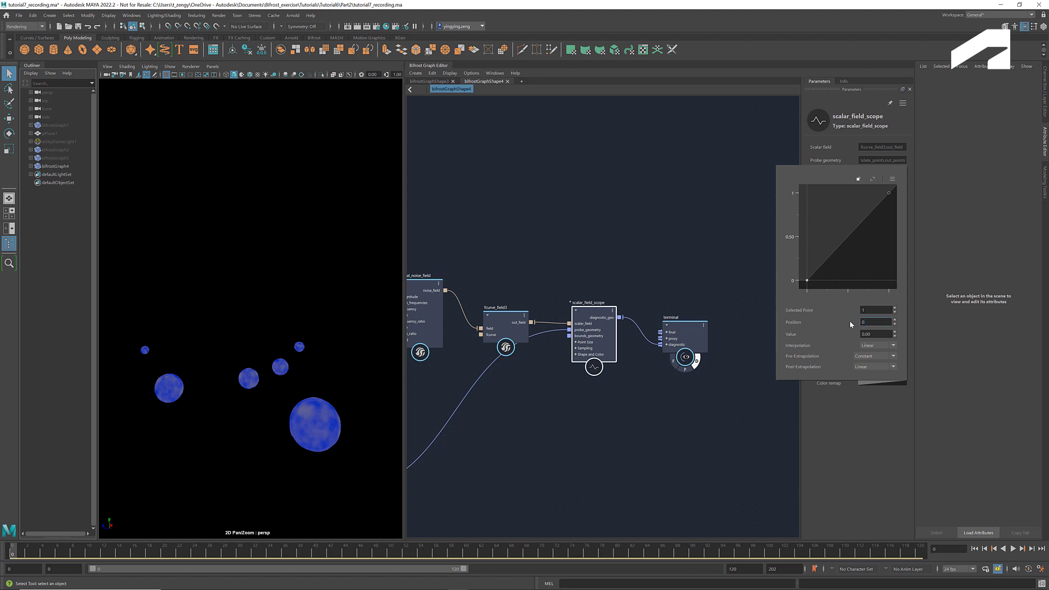
pyautogui.moveTo(808, 280); pyautogui.dragTo(888, 205)
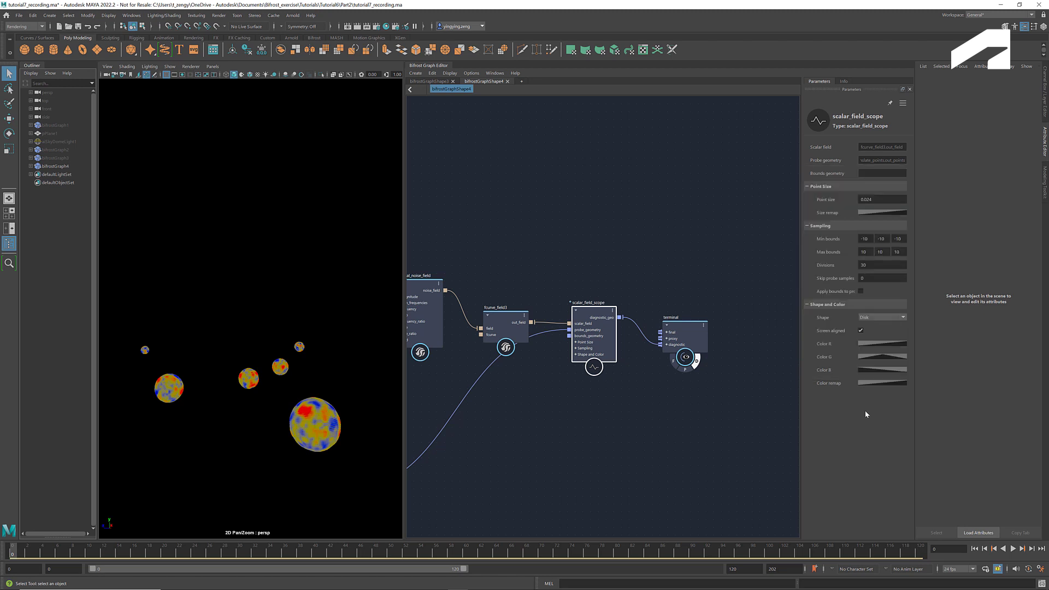
pyautogui.moveTo(879, 352)
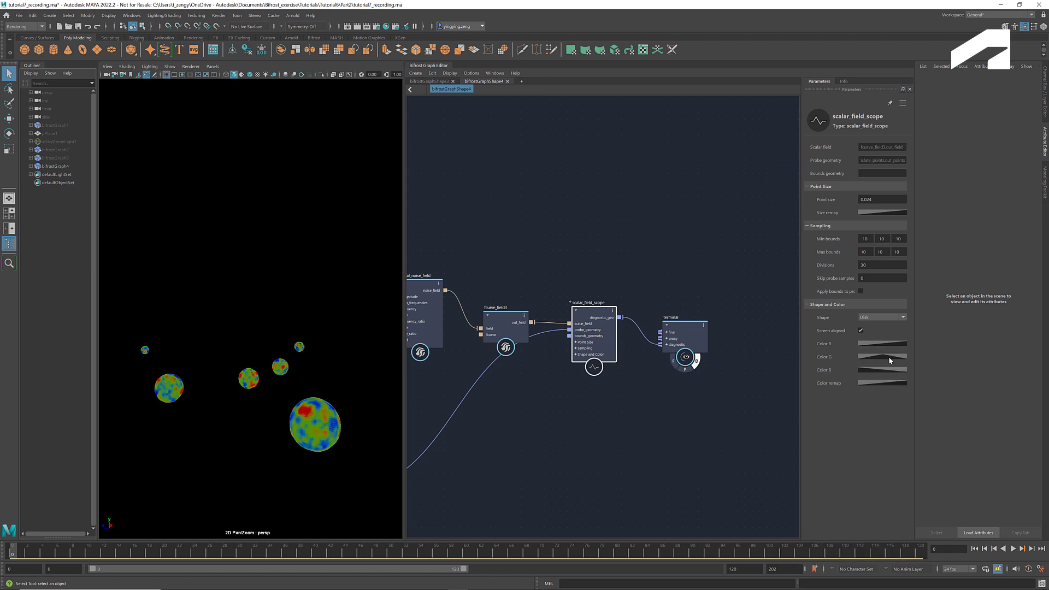
pyautogui.click(883, 383)
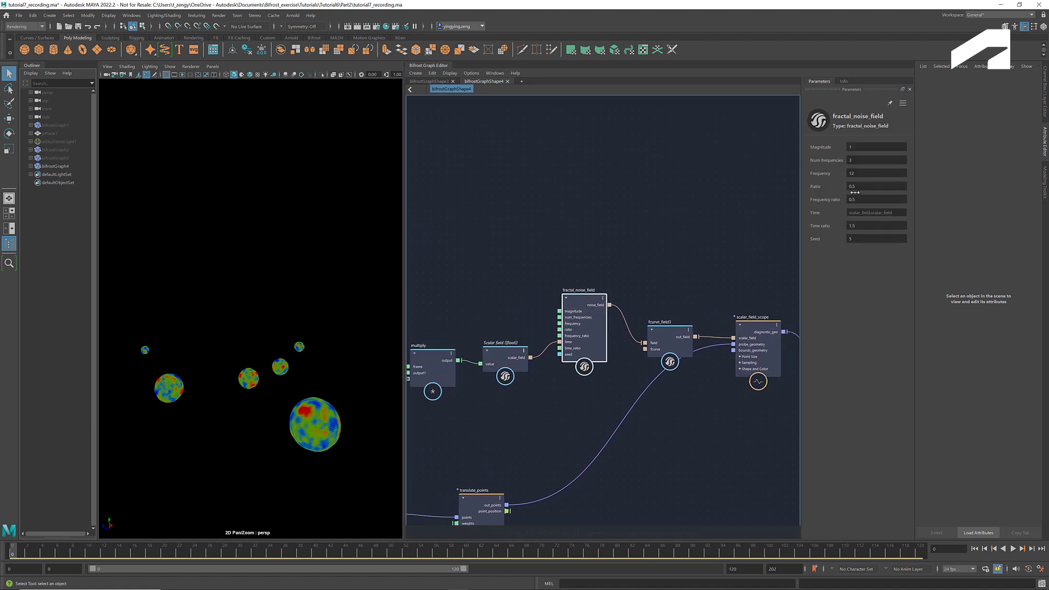
pyautogui.click(877, 173)
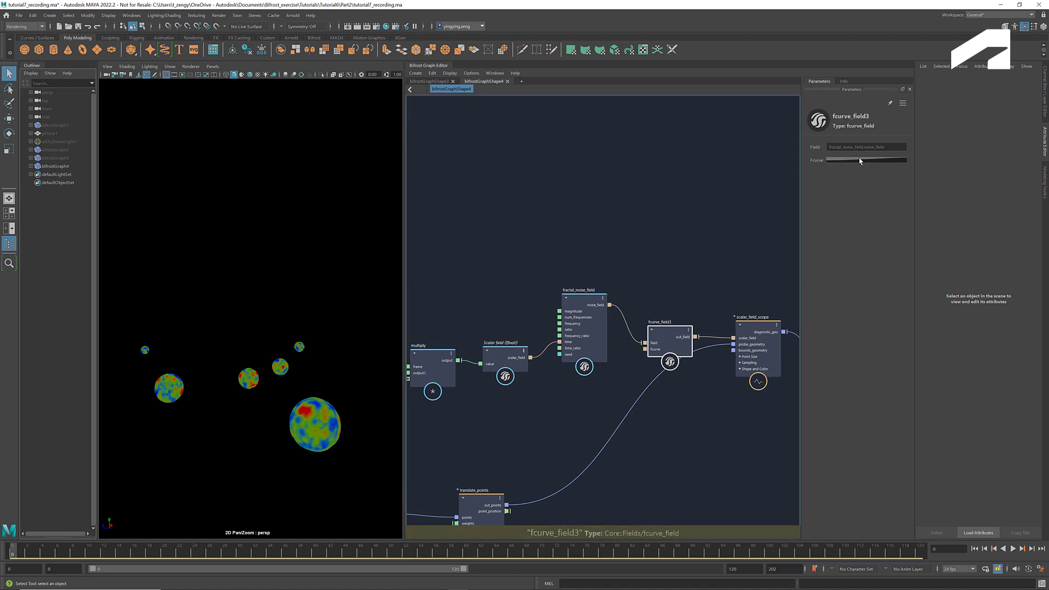
pyautogui.click(866, 161)
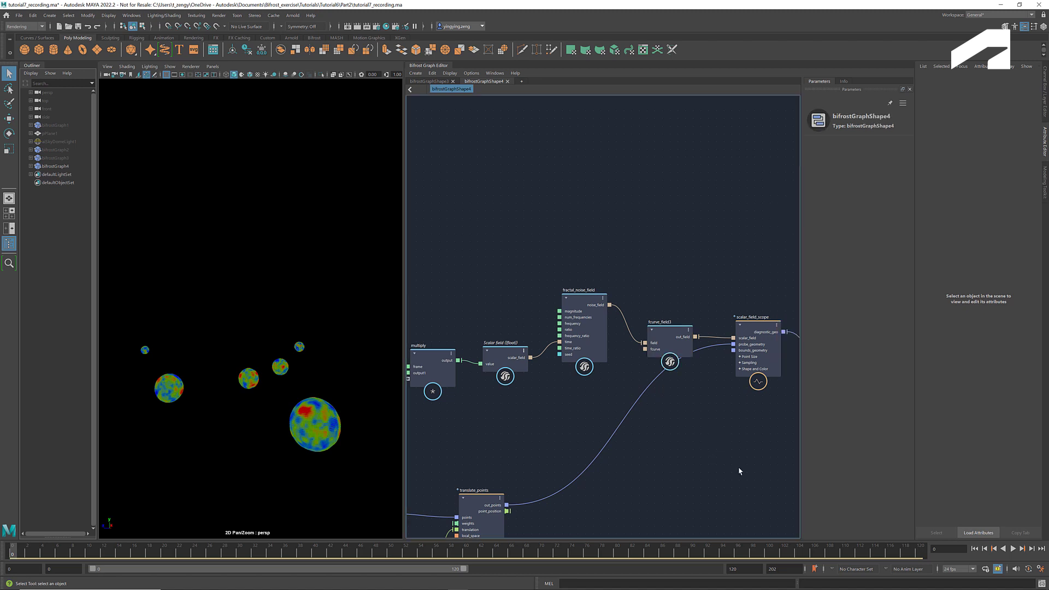
# Change the time multiplier constant from 0.2 to 0.05 and play the animation
pyautogui.click(1013, 549)
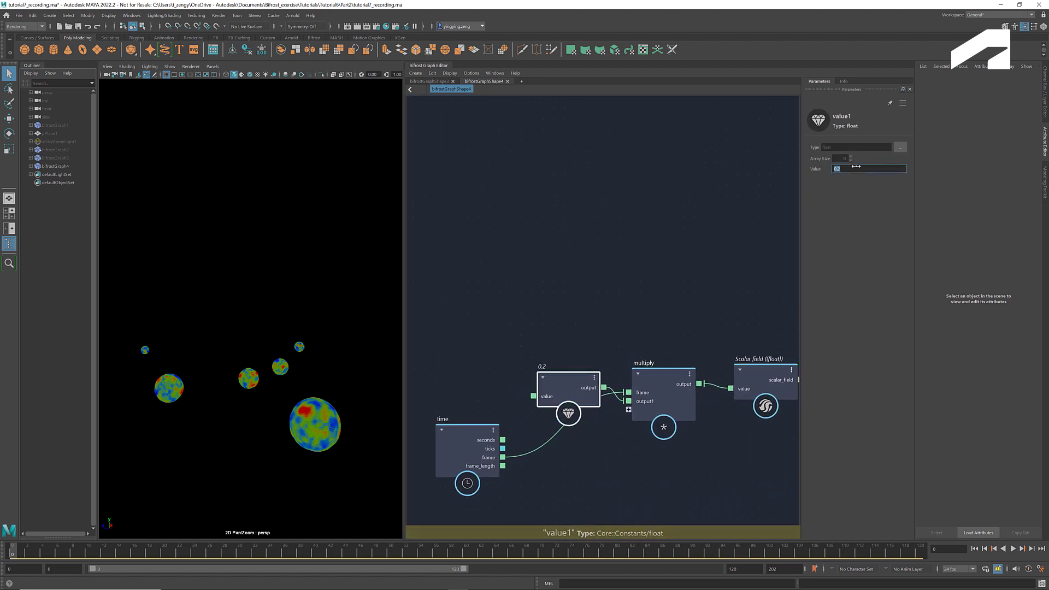
pyautogui.write('0.05')
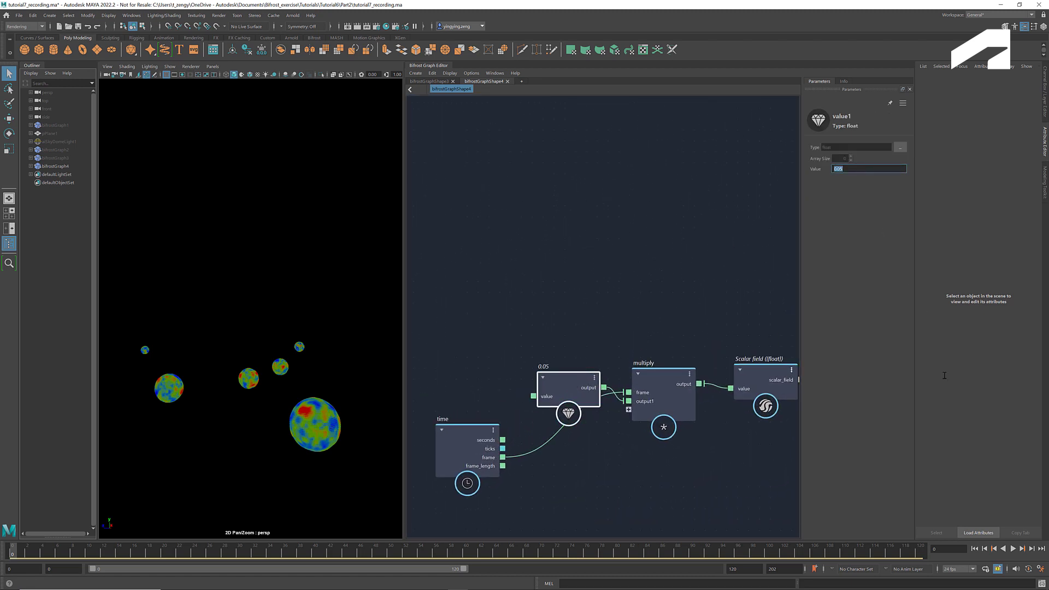
pyautogui.click(1016, 549)
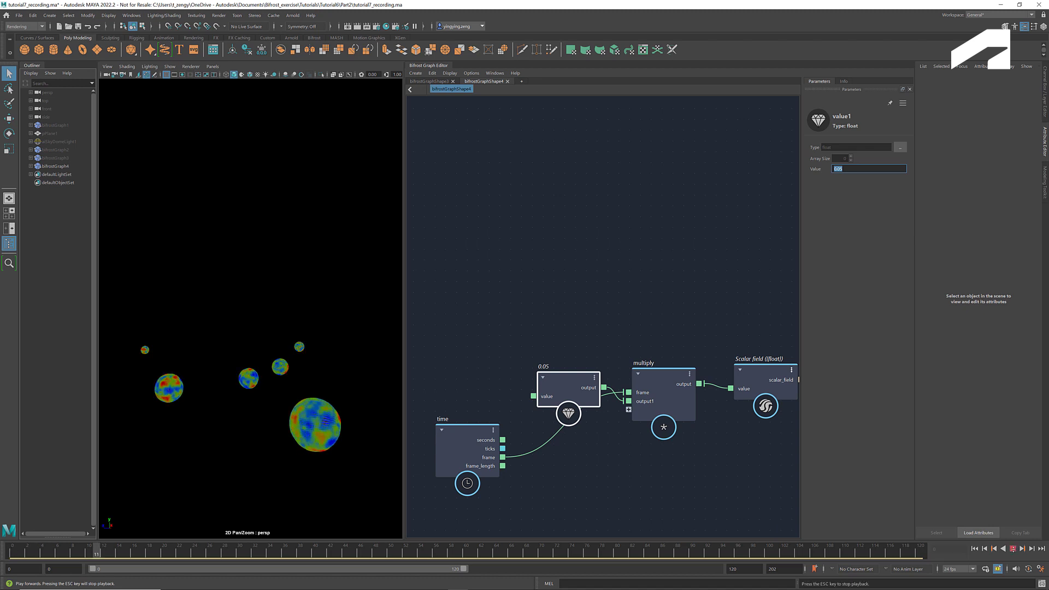
pyautogui.click(975, 548)
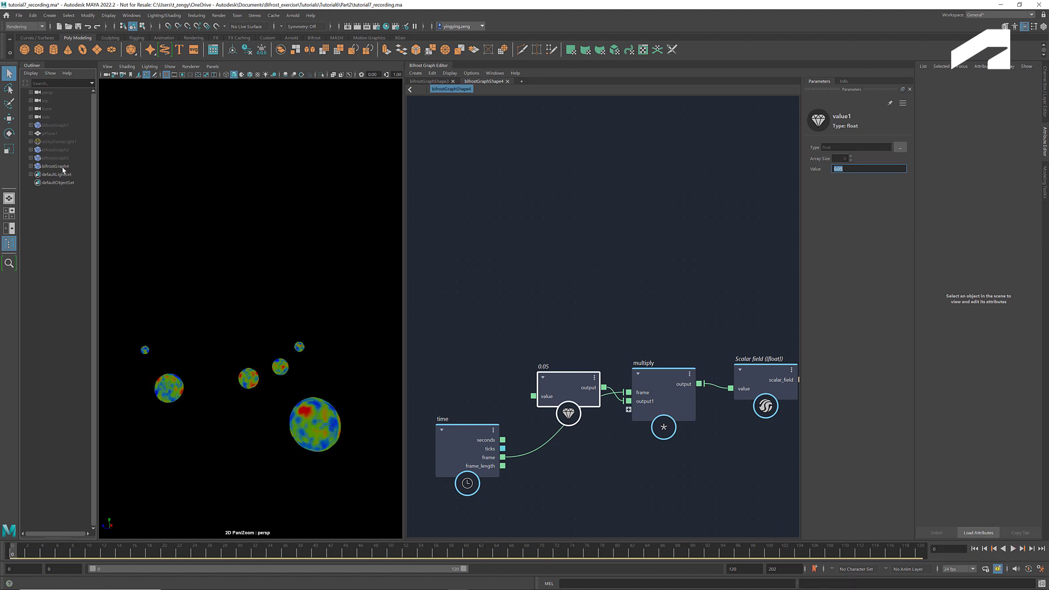
# Select the hidden terrain object in the Outliner
pyautogui.click(53, 158)
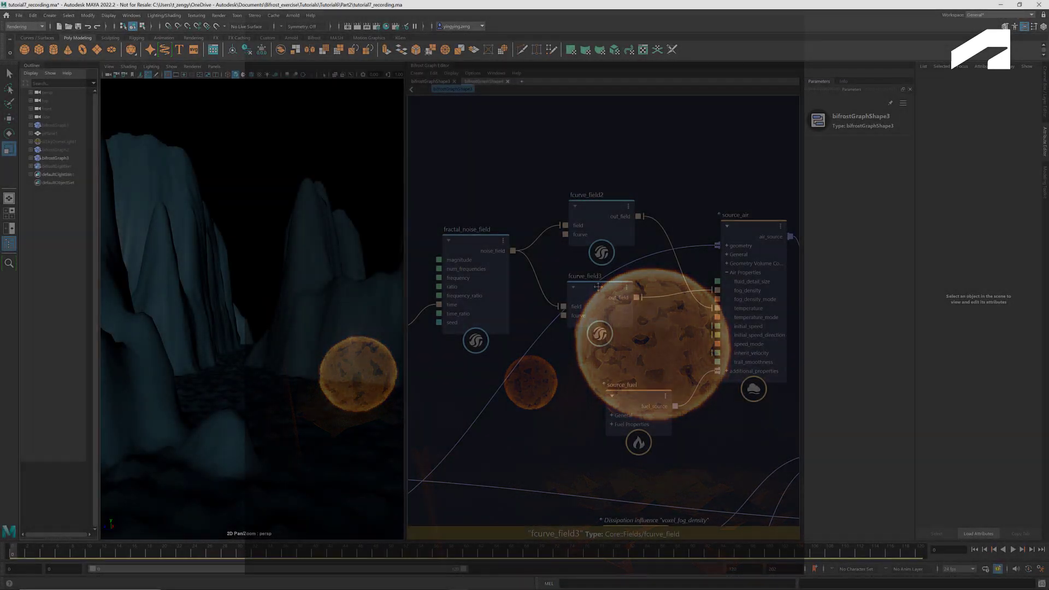
# Set fcurve_field3's first remap curve key to -0.25
pyautogui.click(599, 288)
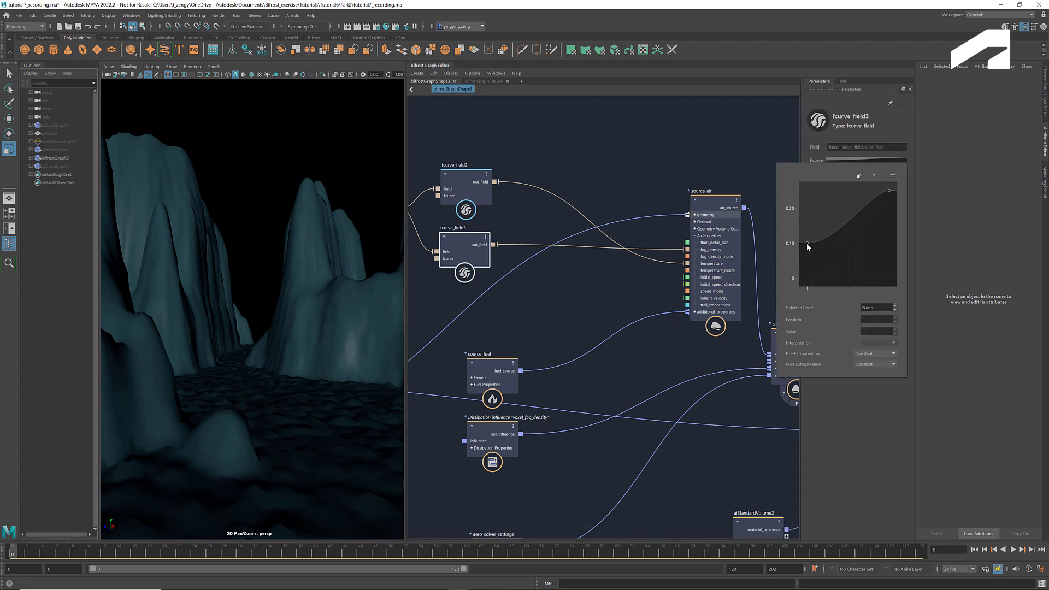
pyautogui.click(808, 242)
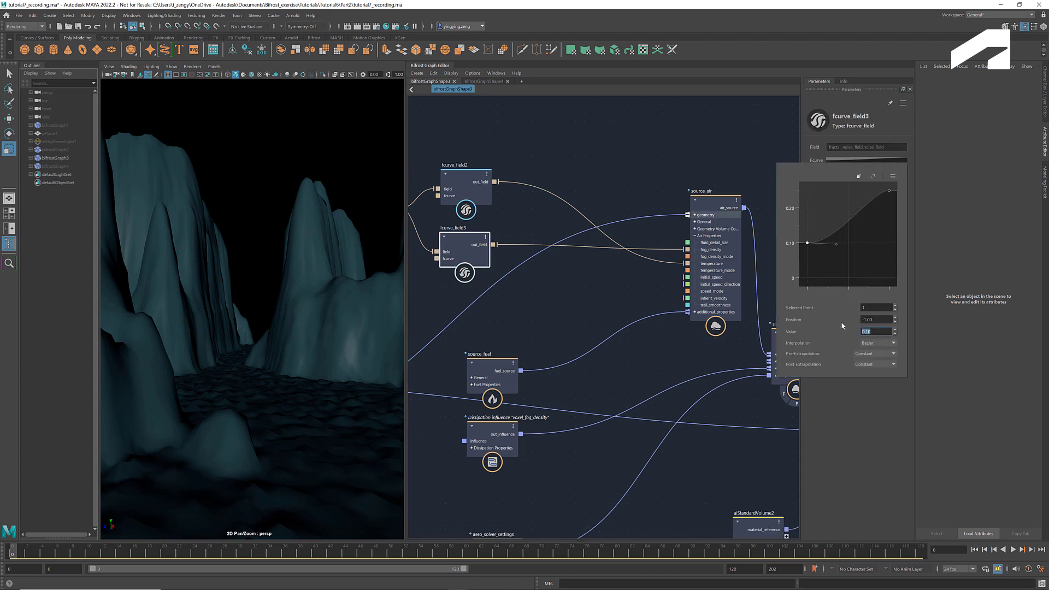
pyautogui.write('-0.25')
pyautogui.write('multi')
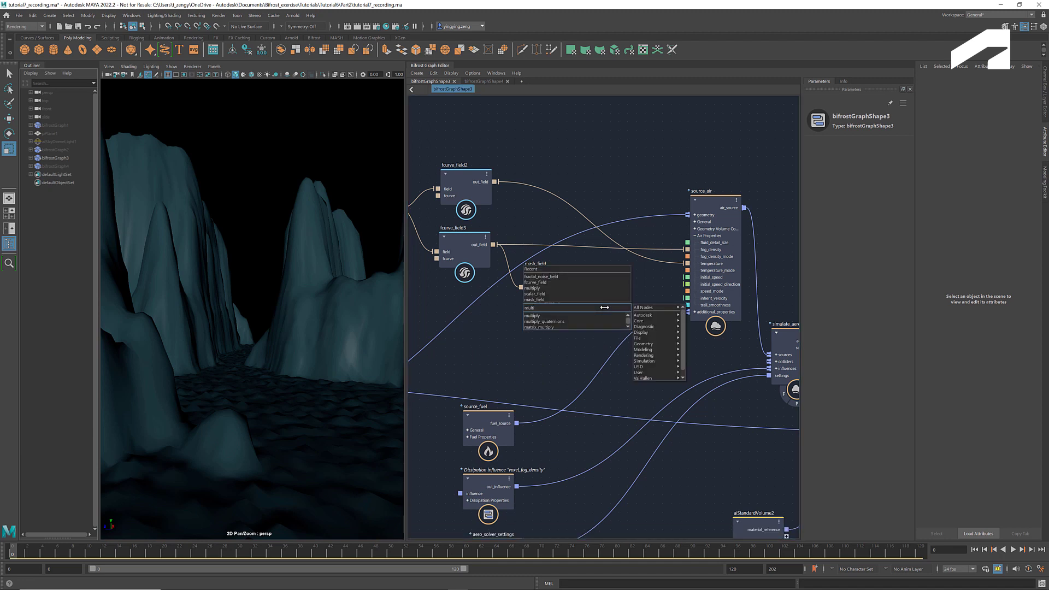
# Add a multiply node and wire mask_field into it so the product can feed source_air
pyautogui.click(533, 316)
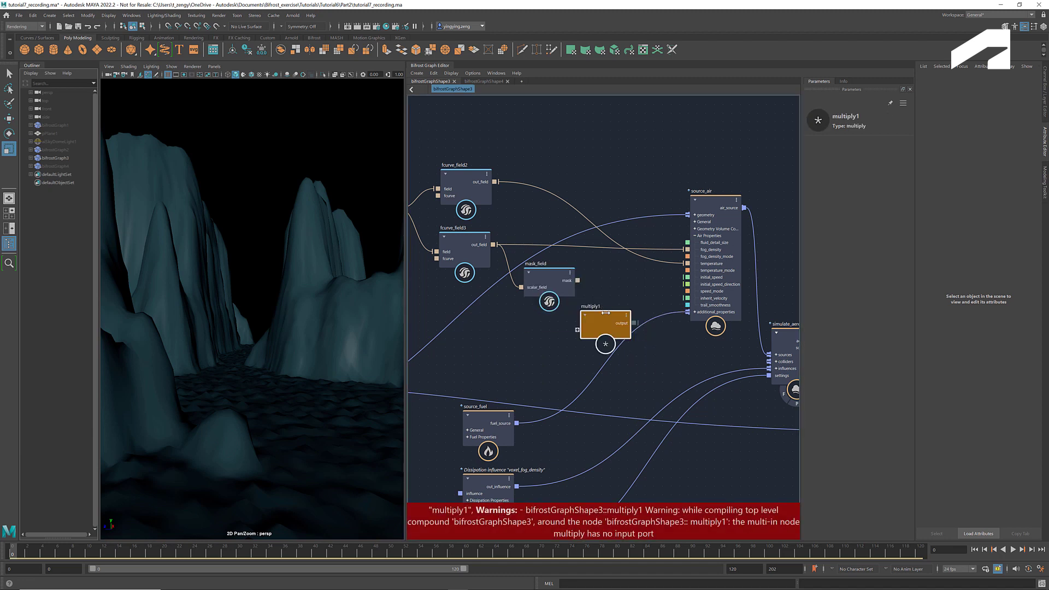
pyautogui.moveTo(606, 325); pyautogui.dragTo(616, 315)
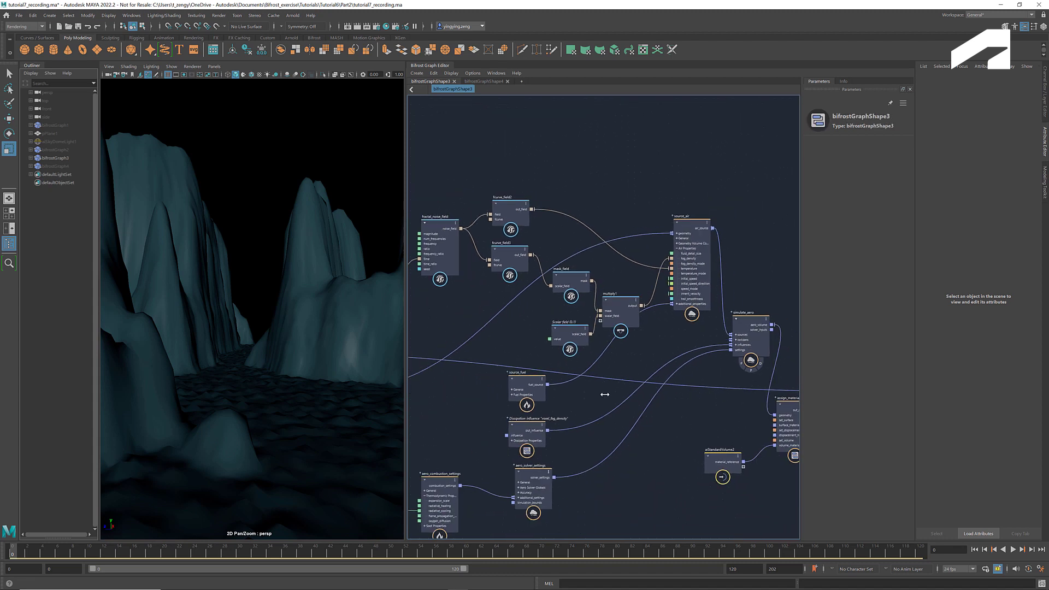
# Set the points' translation Y value to 0.1306, then rewind and play the fire simulation
pyautogui.click(579, 415)
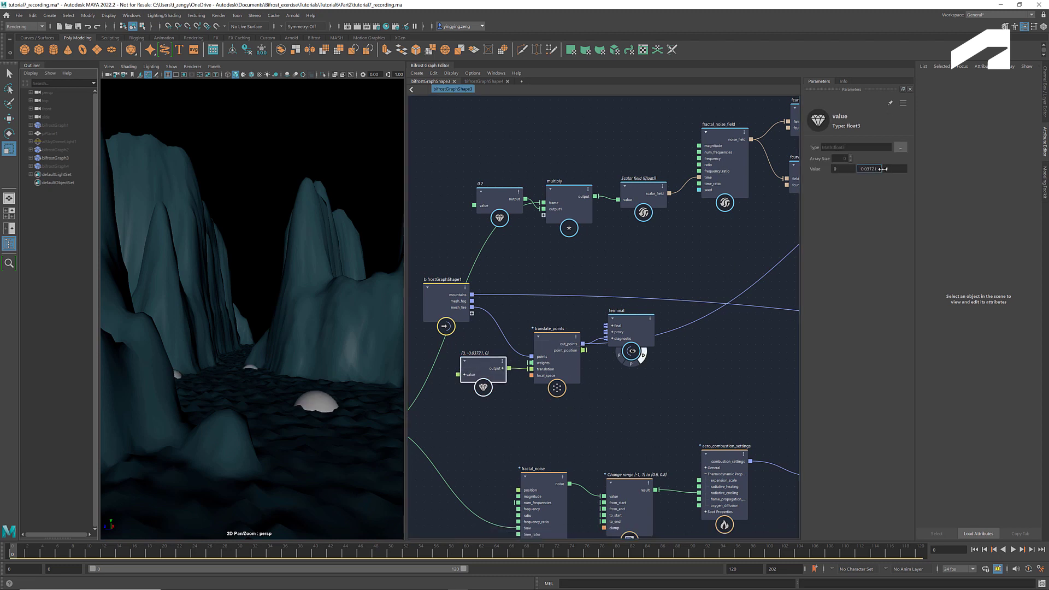
pyautogui.write('0.1306')
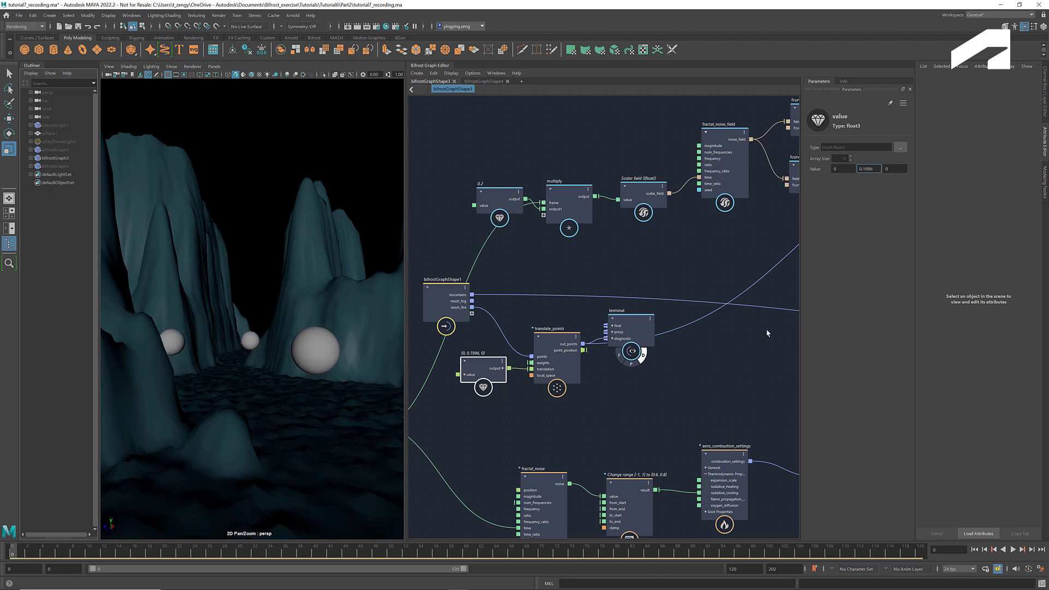
pyautogui.click(499, 200)
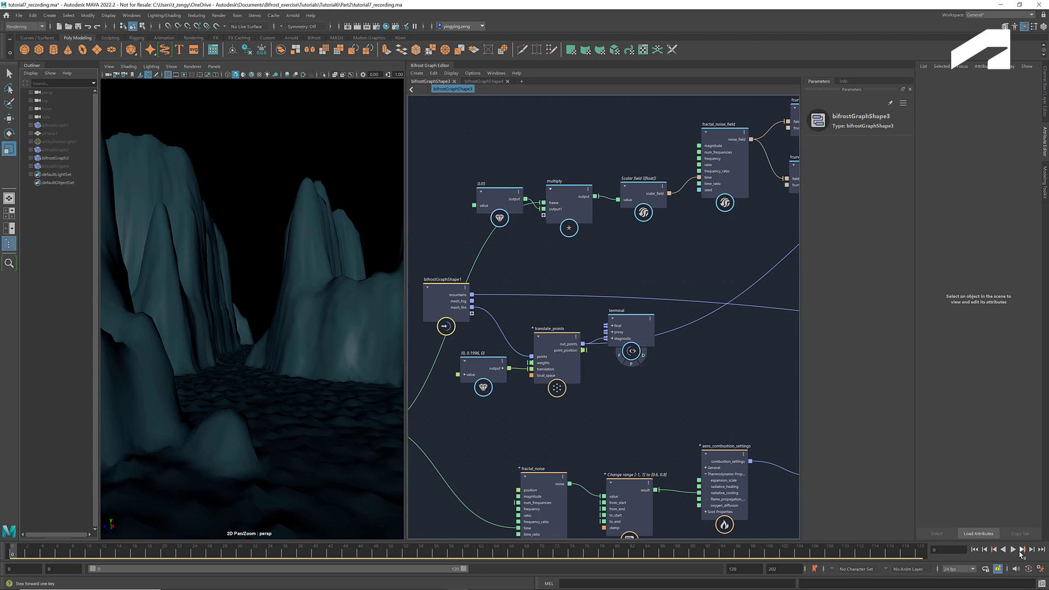
pyautogui.click(1014, 550)
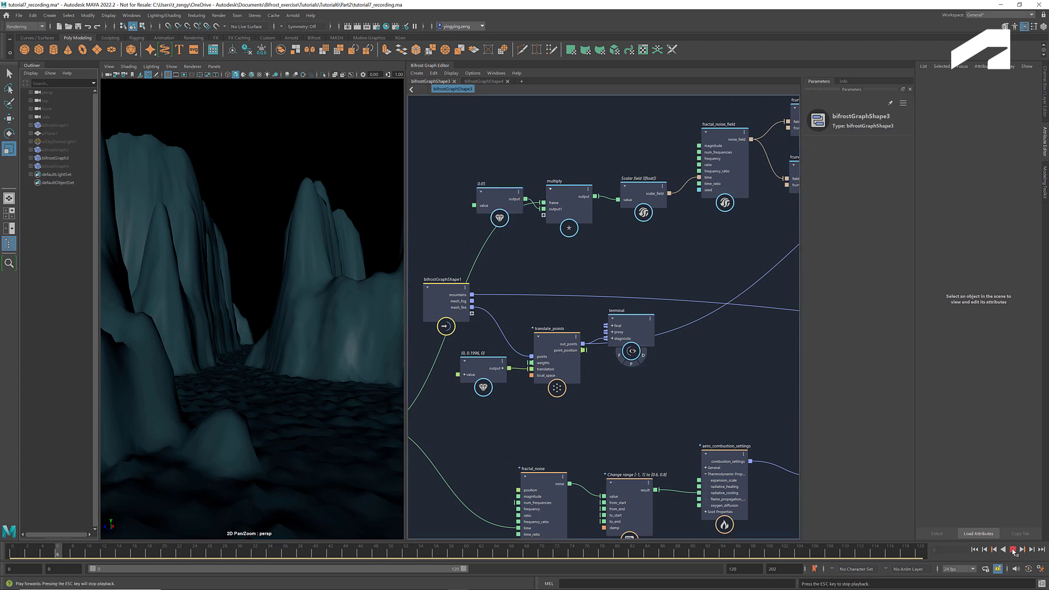
pyautogui.click(1015, 549)
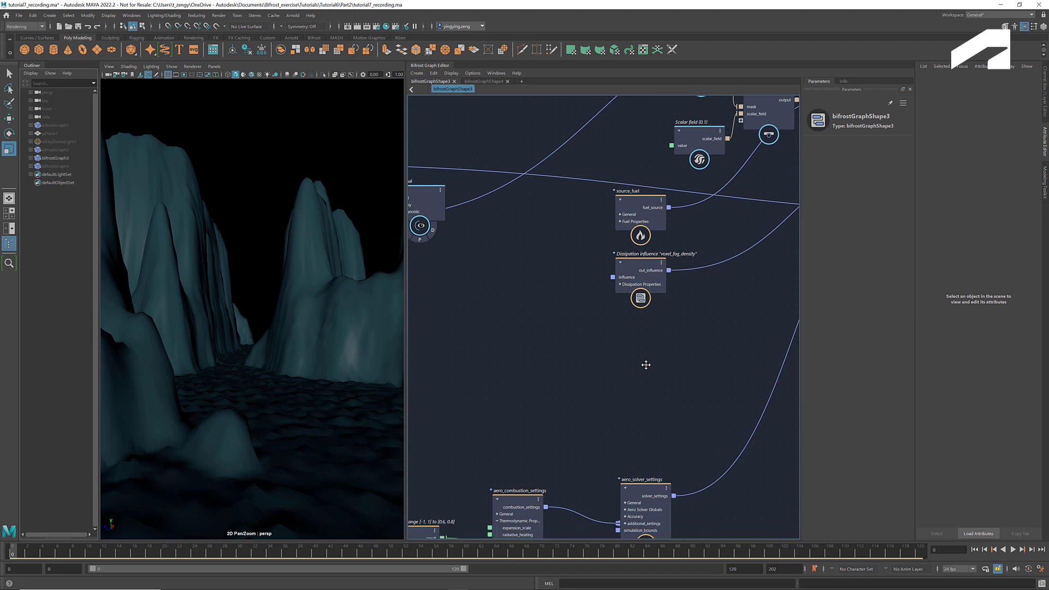
# Search 'turbulen' and create a turbulence_influence node beside the dissipation influence
pyautogui.write('turbulen')
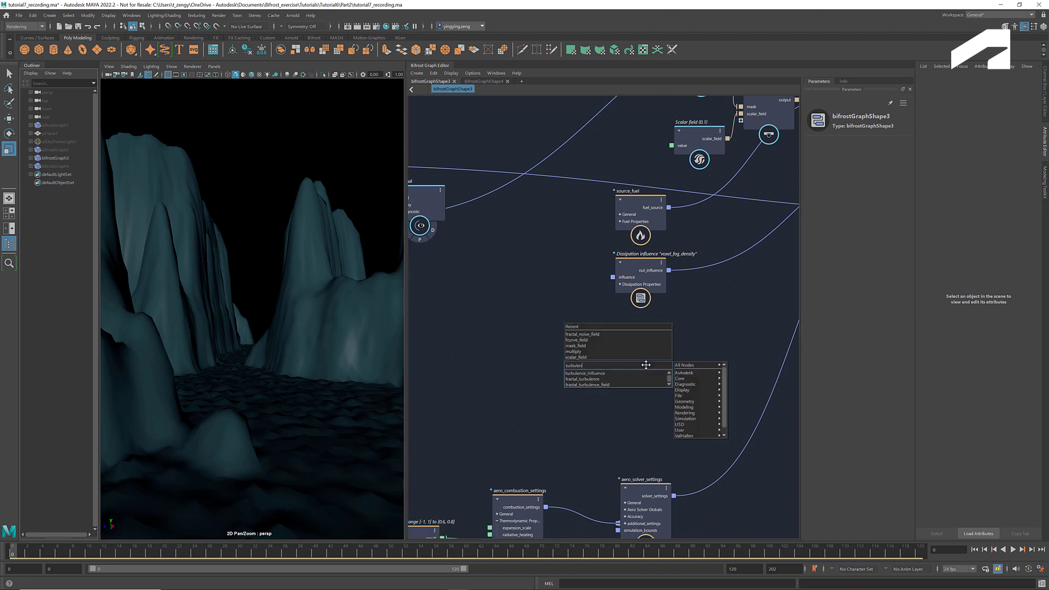
pyautogui.click(585, 372)
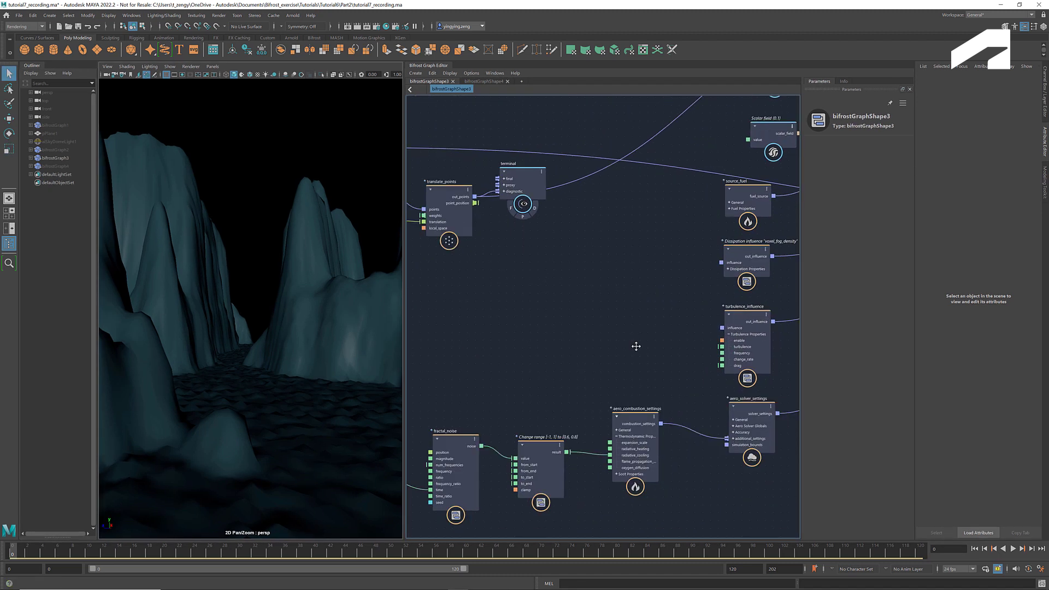
# Create a fractal_turbulence_field node and set its driving time value to 0.1
pyautogui.write('turbulen')
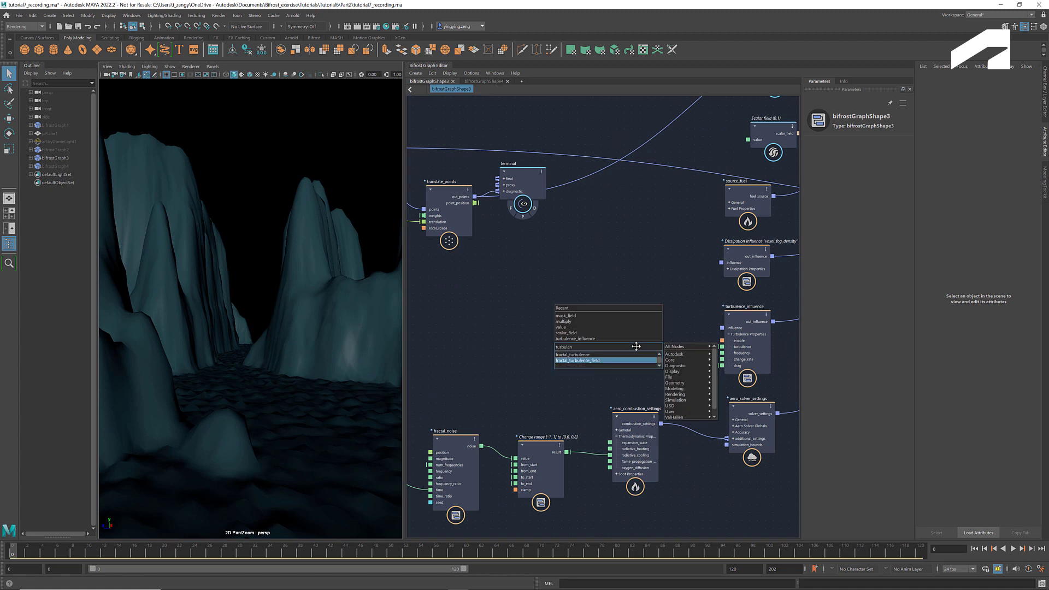
pyautogui.click(584, 360)
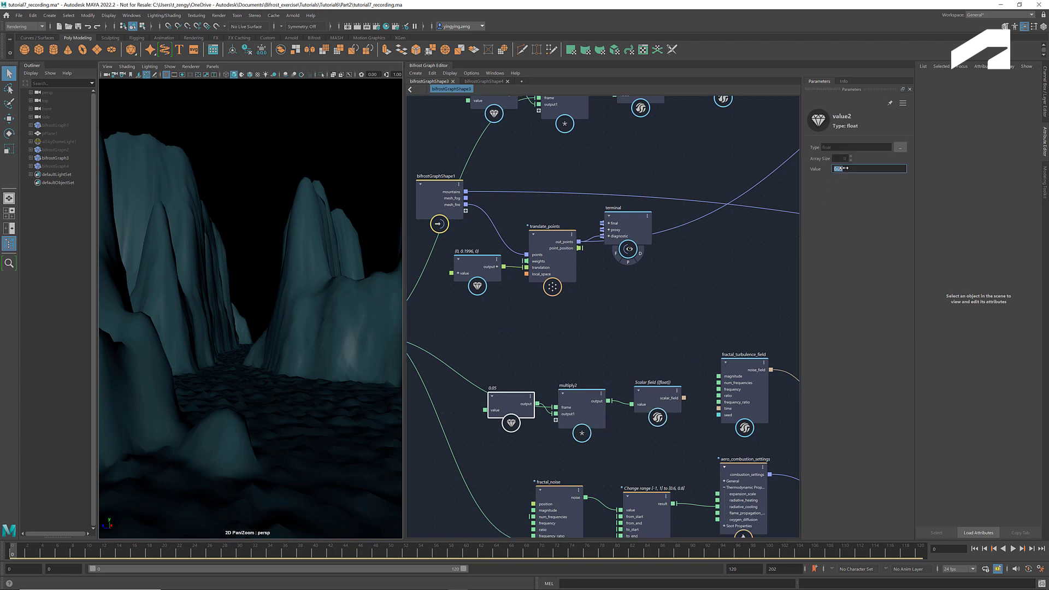
pyautogui.write('0.1')
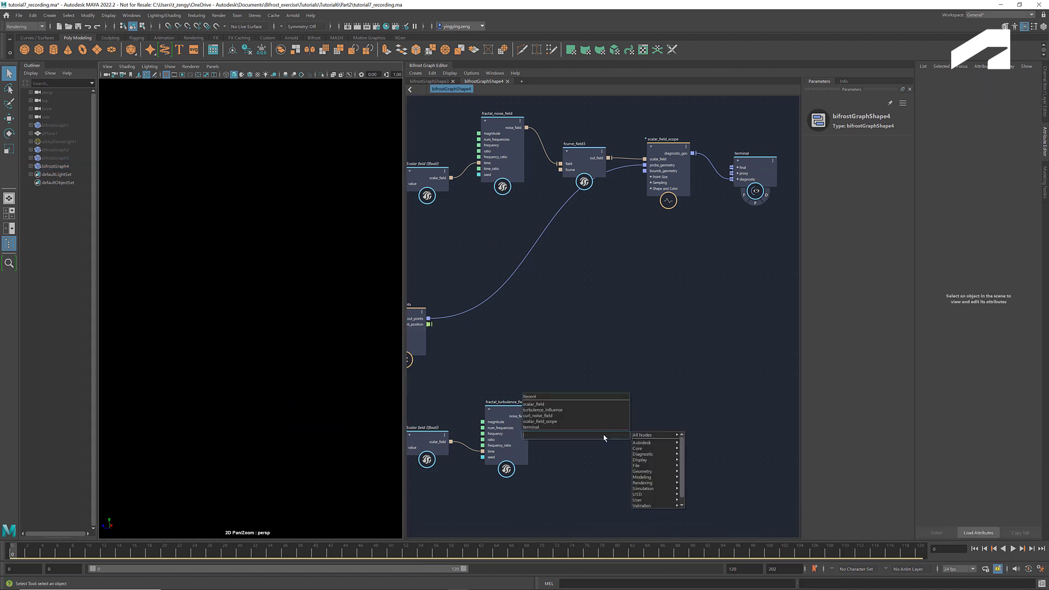
# Create a vector_field_scope fed by the turbulence noise and sampled on the translated points
pyautogui.write('vector')
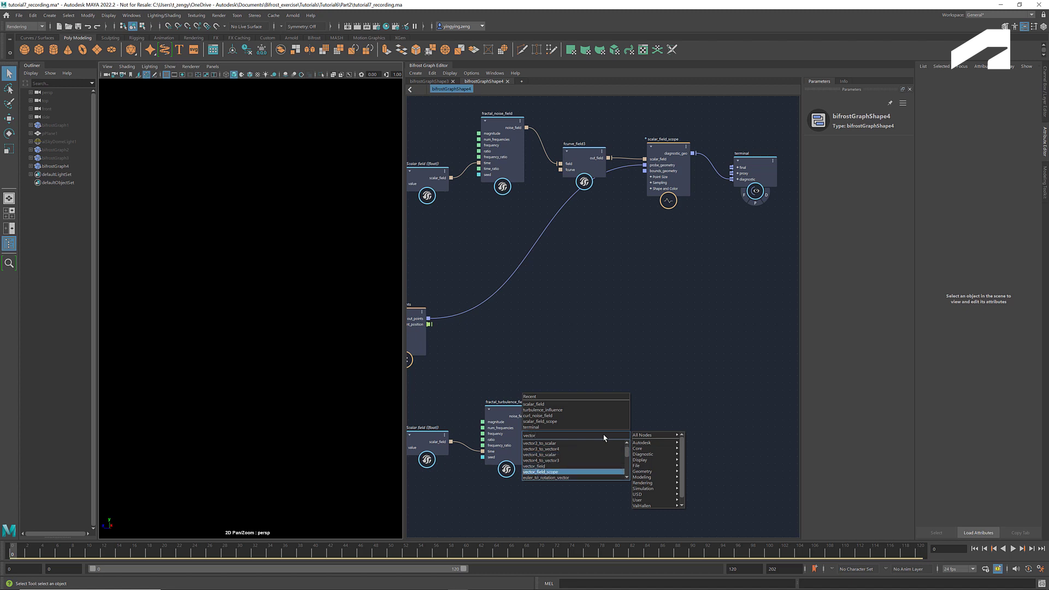
pyautogui.click(539, 472)
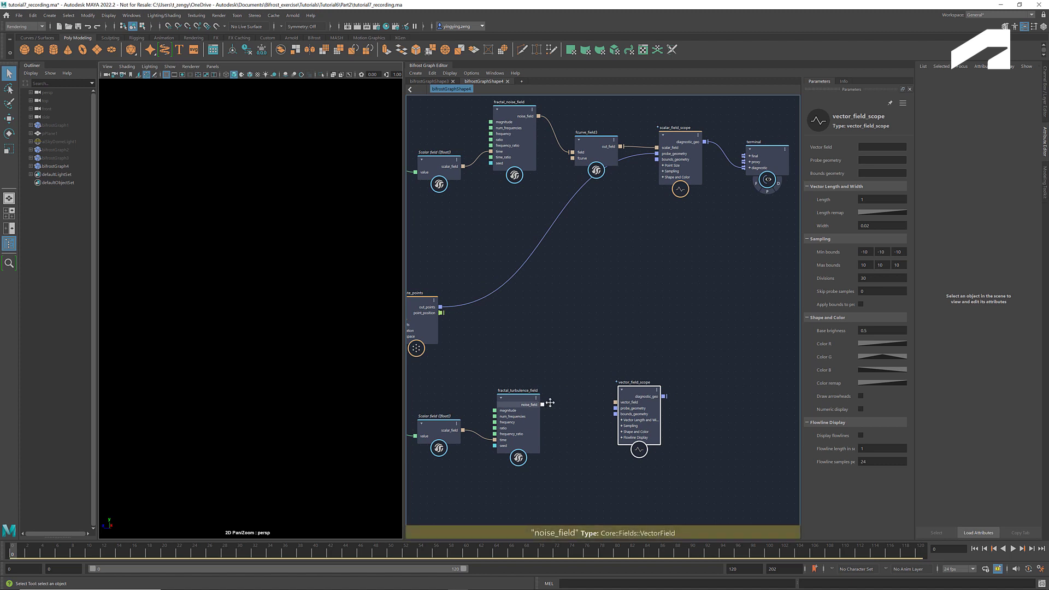
pyautogui.moveTo(542, 405); pyautogui.dragTo(618, 402)
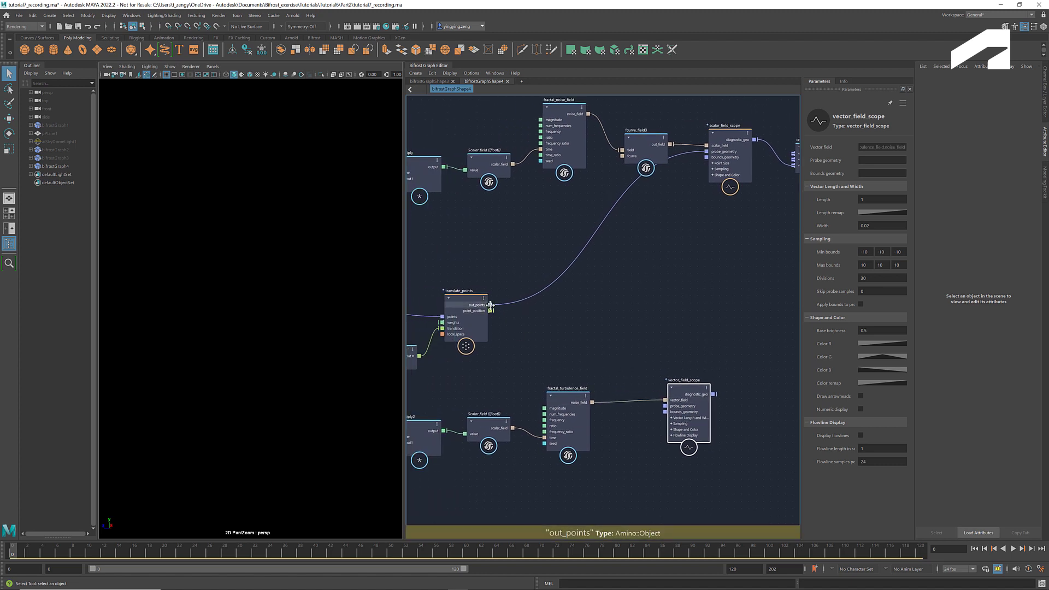
pyautogui.moveTo(492, 305); pyautogui.dragTo(663, 405)
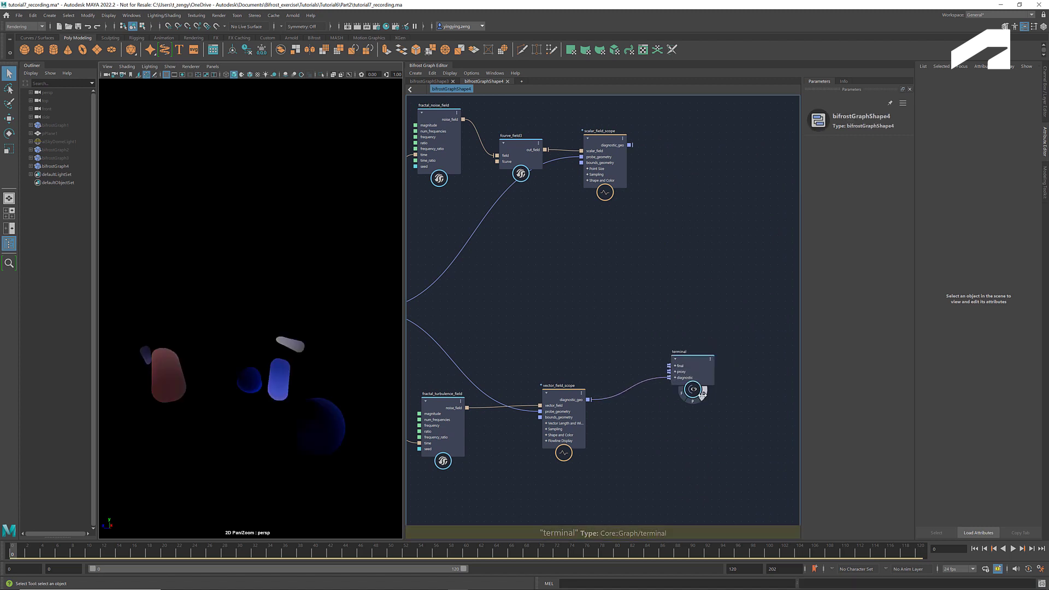
# Shrink the vector_field_scope to length 0.03 and width 0.01
pyautogui.click(562, 385)
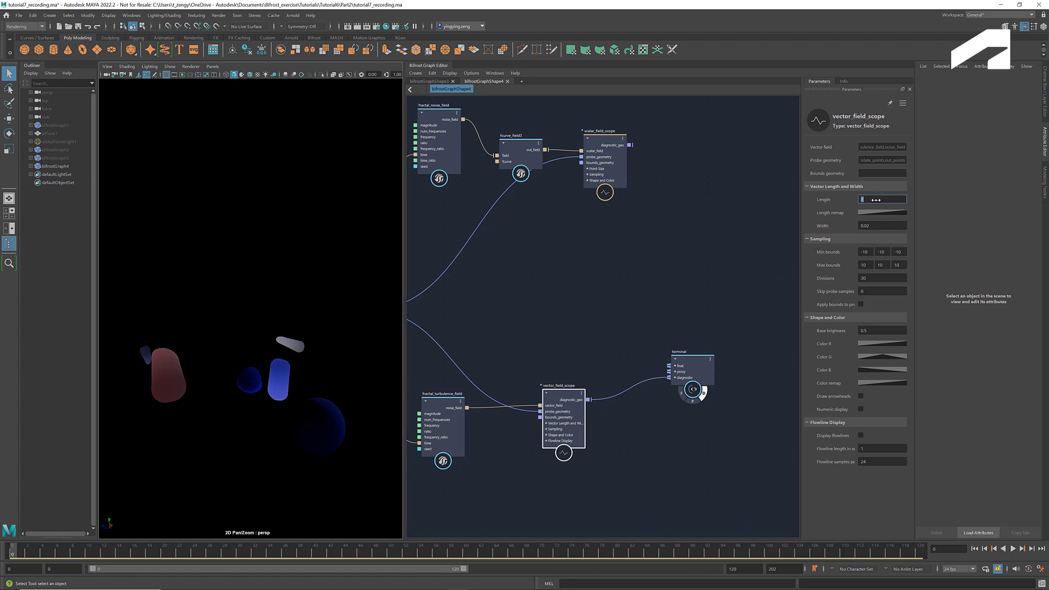
pyautogui.write('0.03')
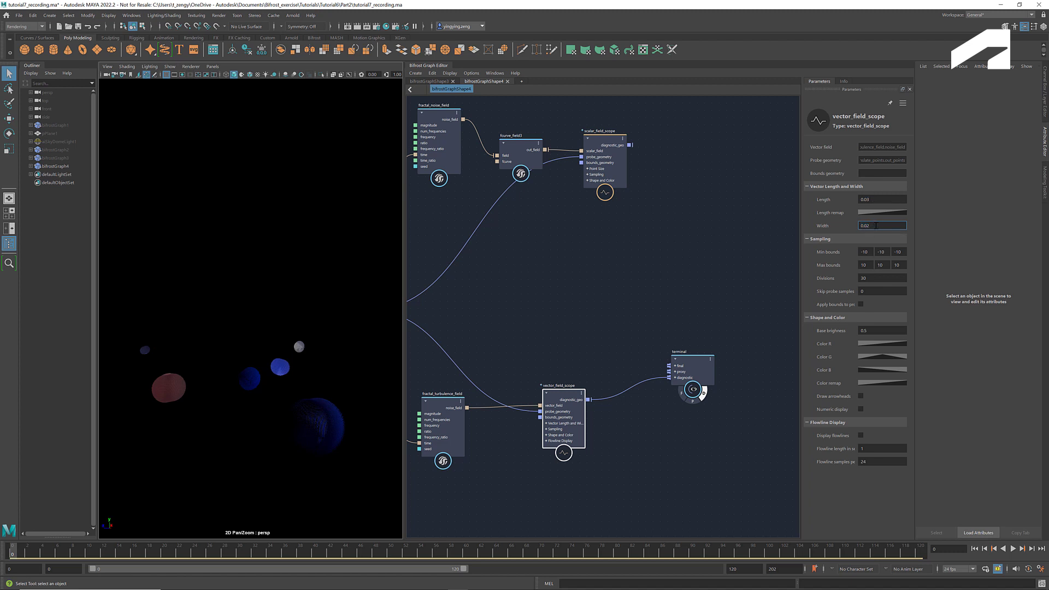
pyautogui.write('0.01')
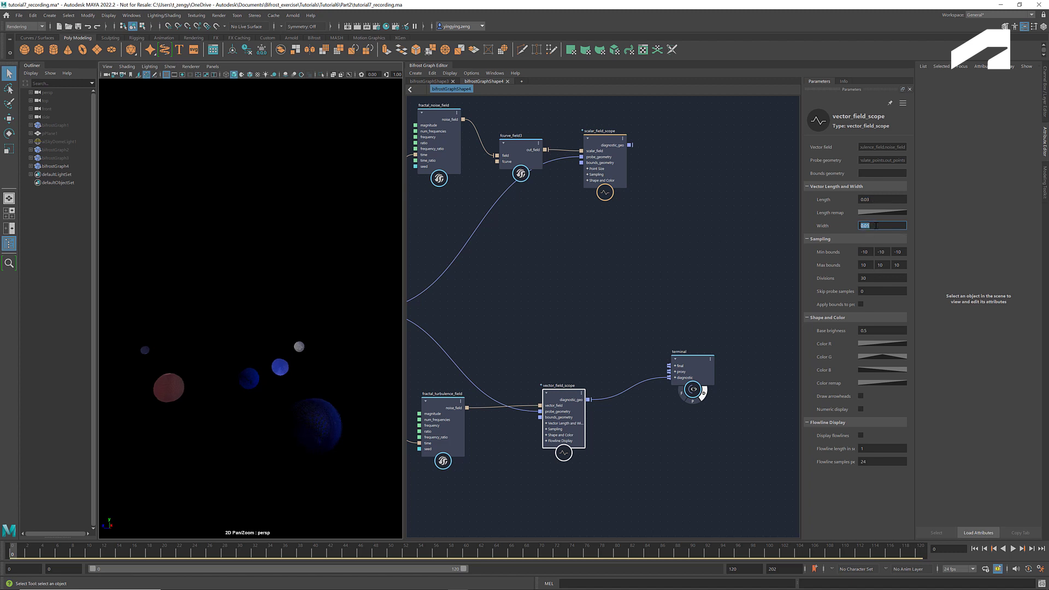
pyautogui.click(882, 331)
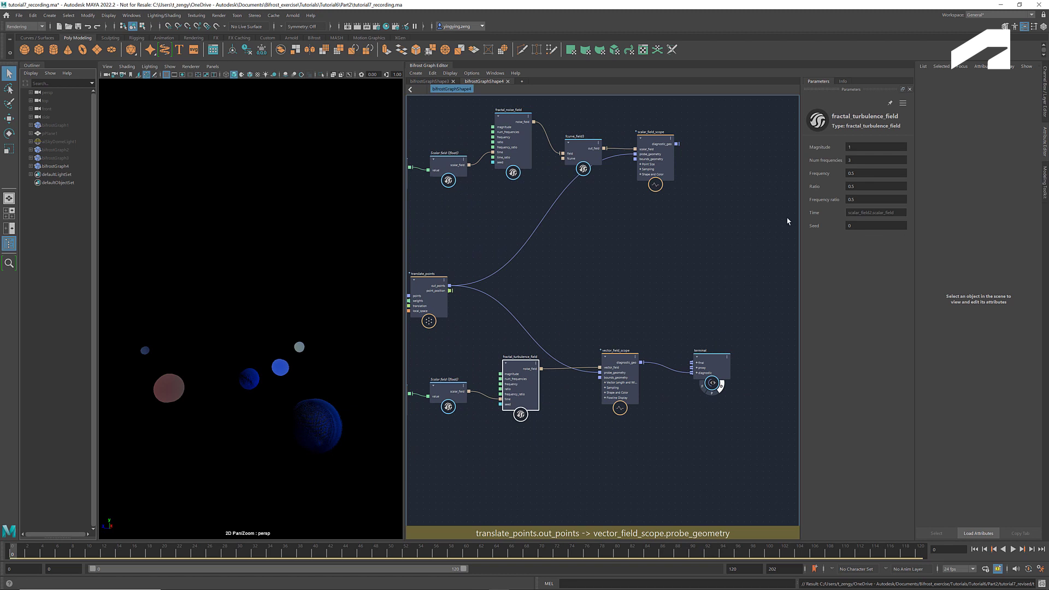
# Raise the turbulence Frequency to 16 and adjust the scope's colour remap curve points
pyautogui.click(876, 173)
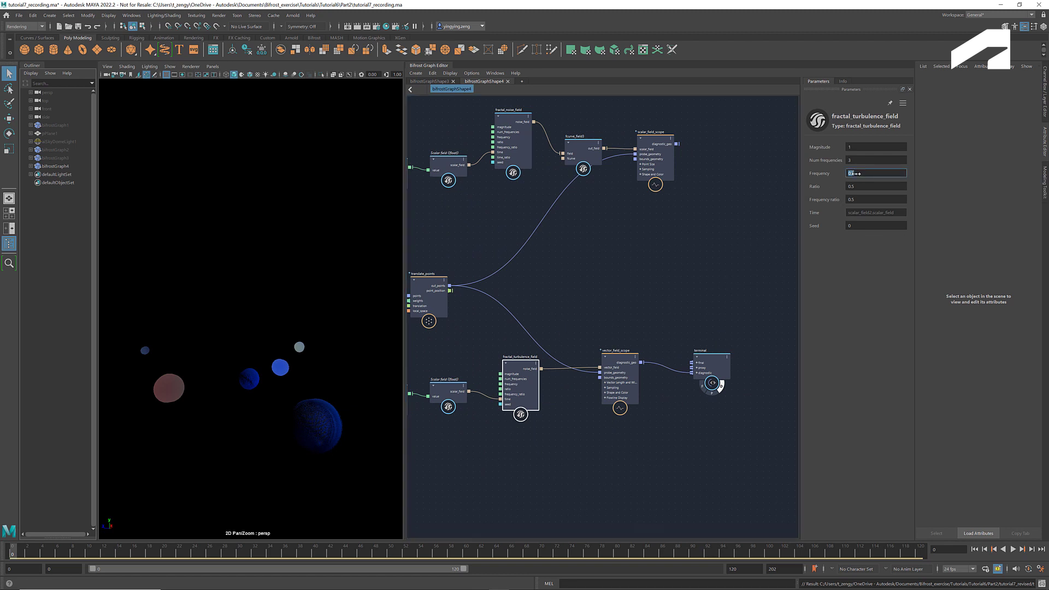
pyautogui.write('16')
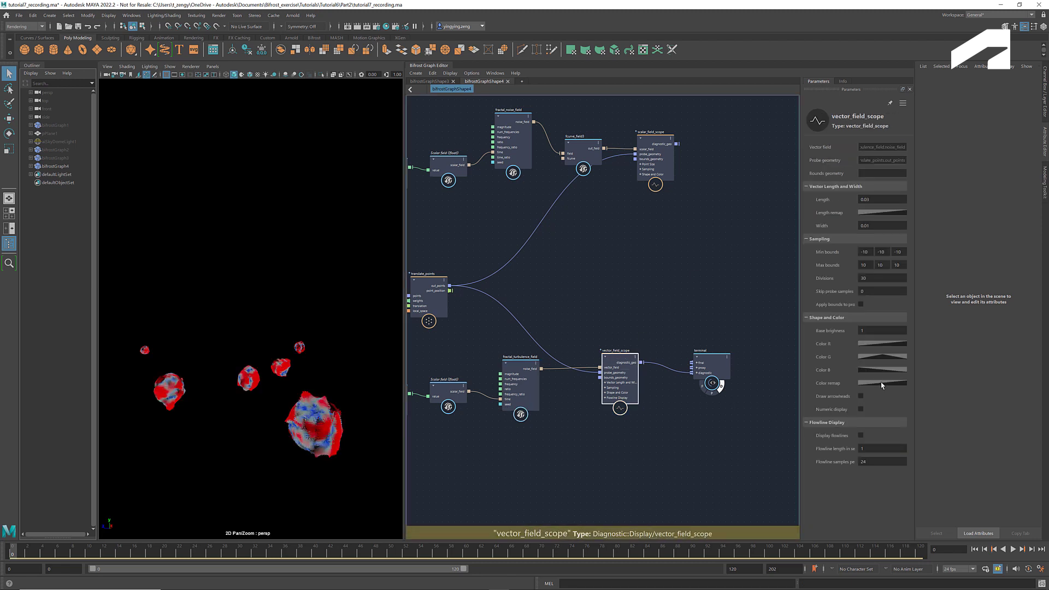
pyautogui.click(882, 212)
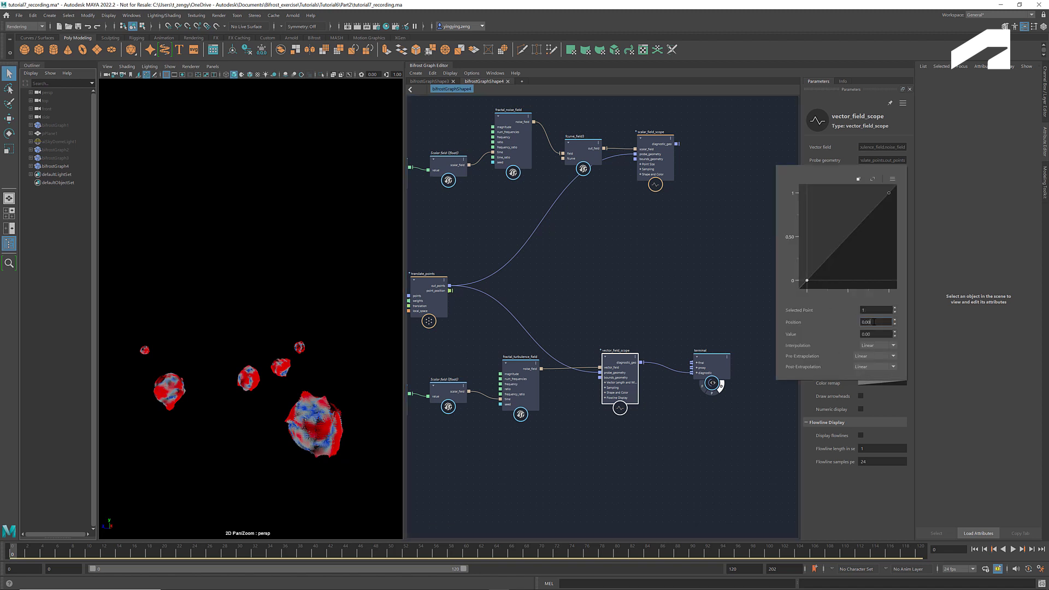
pyautogui.click(875, 322)
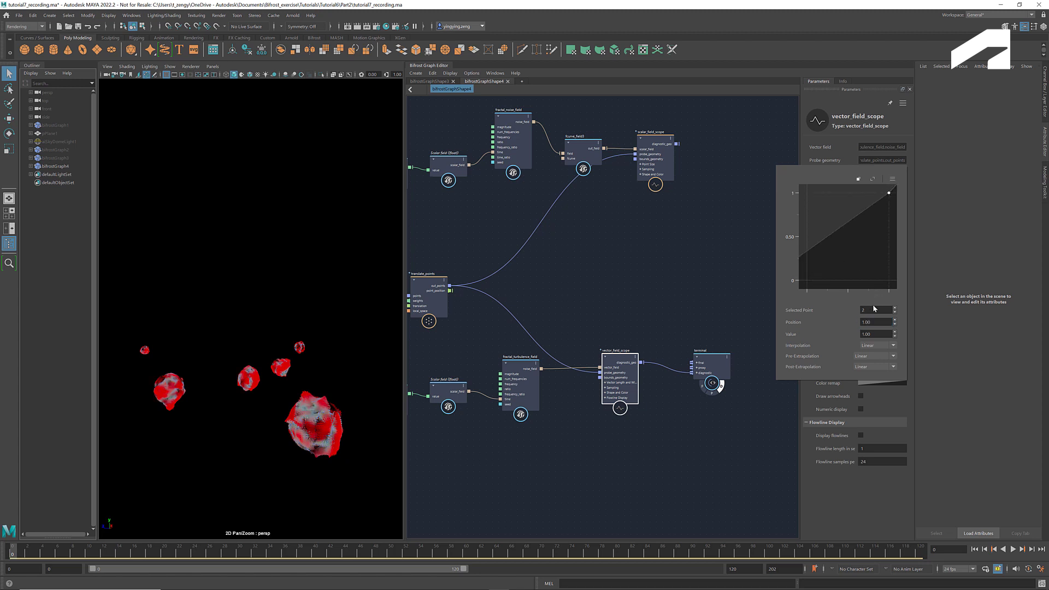
pyautogui.click(873, 322)
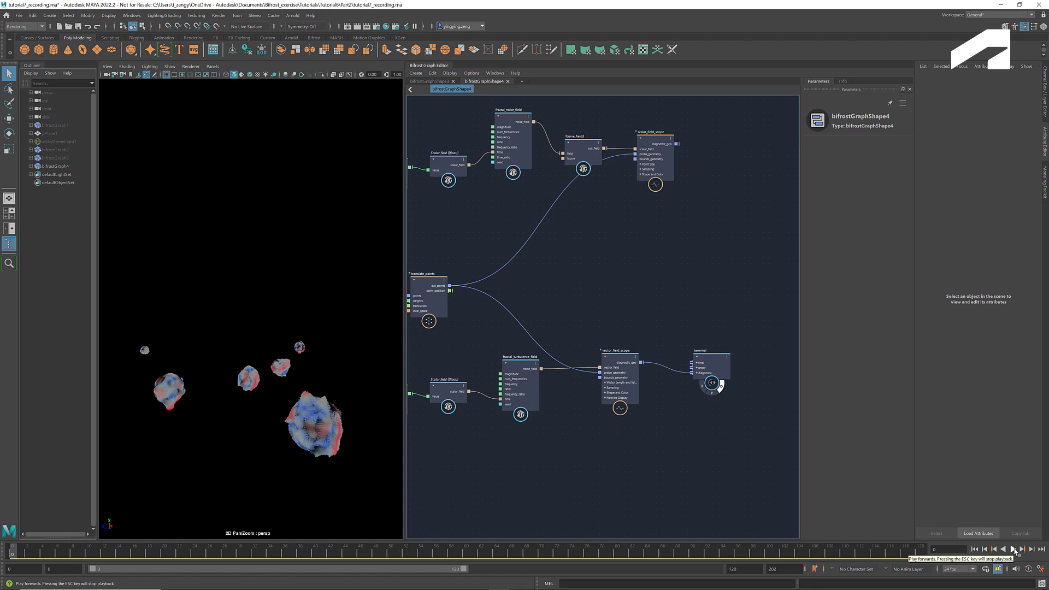
# Play the turbulence preview animation, then return to the bifrostGraphShape3 fire graph
pyautogui.click(1016, 550)
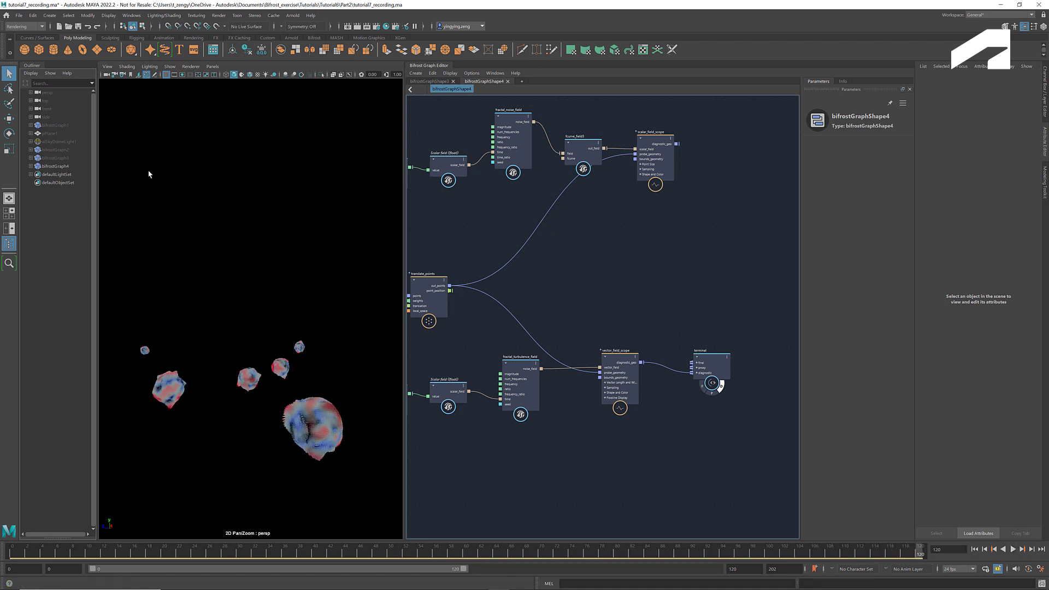
pyautogui.click(56, 166)
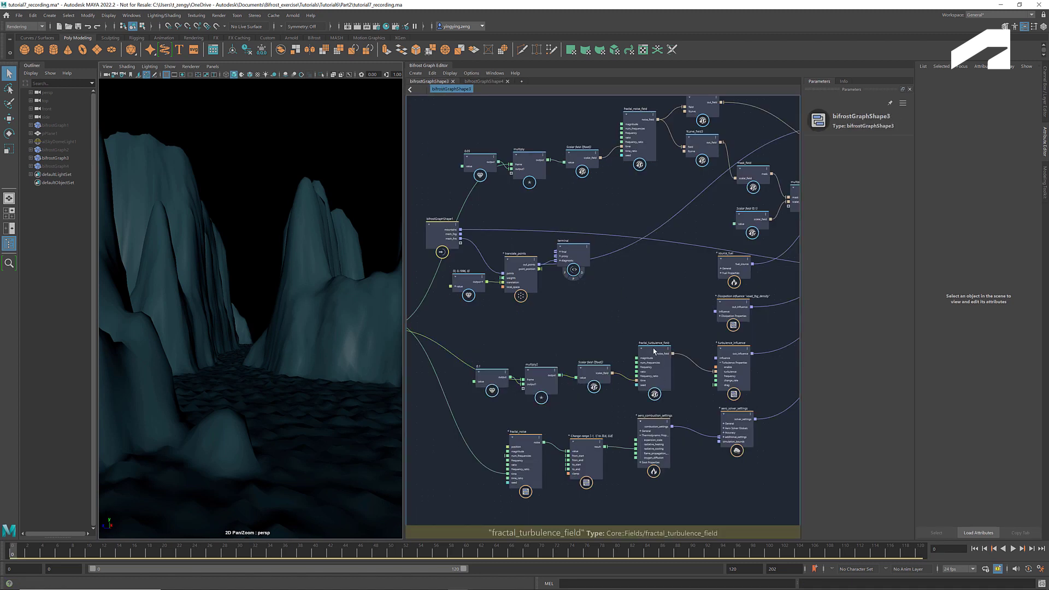
# Type 16 into the bifrostGraphShape3 fractal_turbulence_field's Frequency, then deselect the node
pyautogui.click(654, 367)
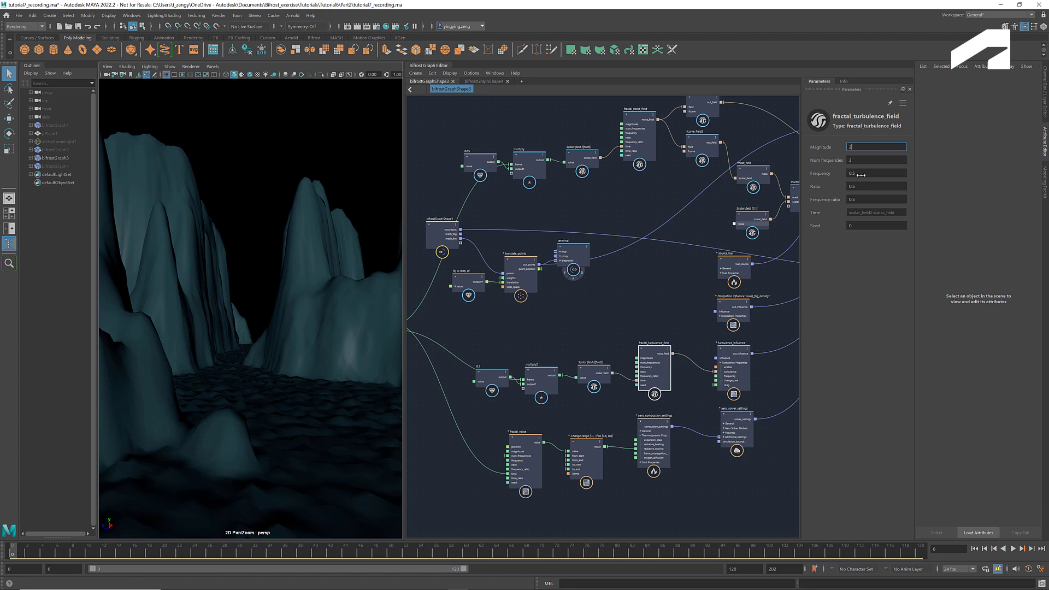
pyautogui.write('16')
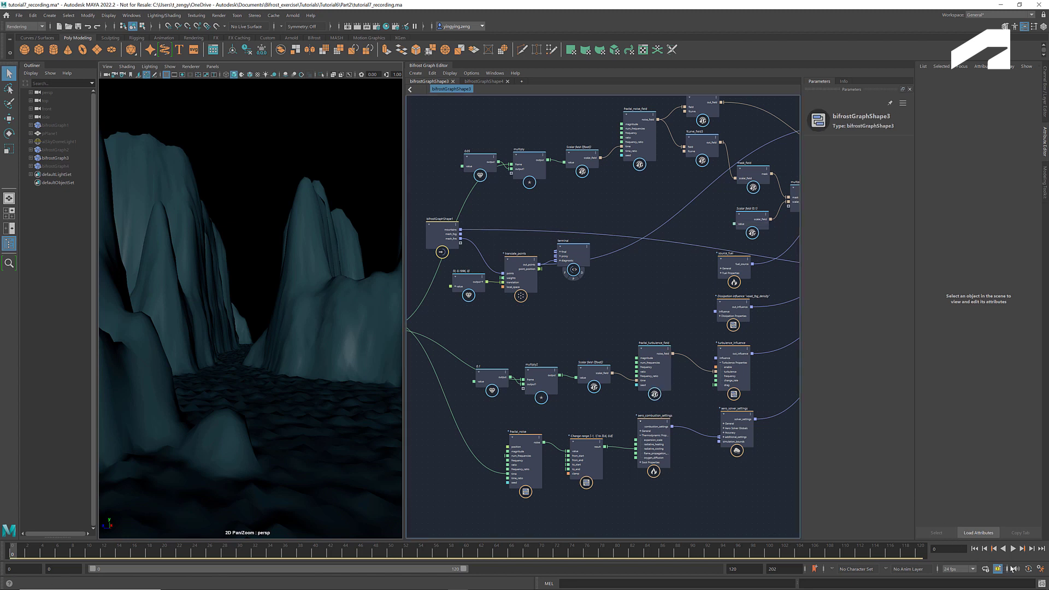
pyautogui.click(1014, 549)
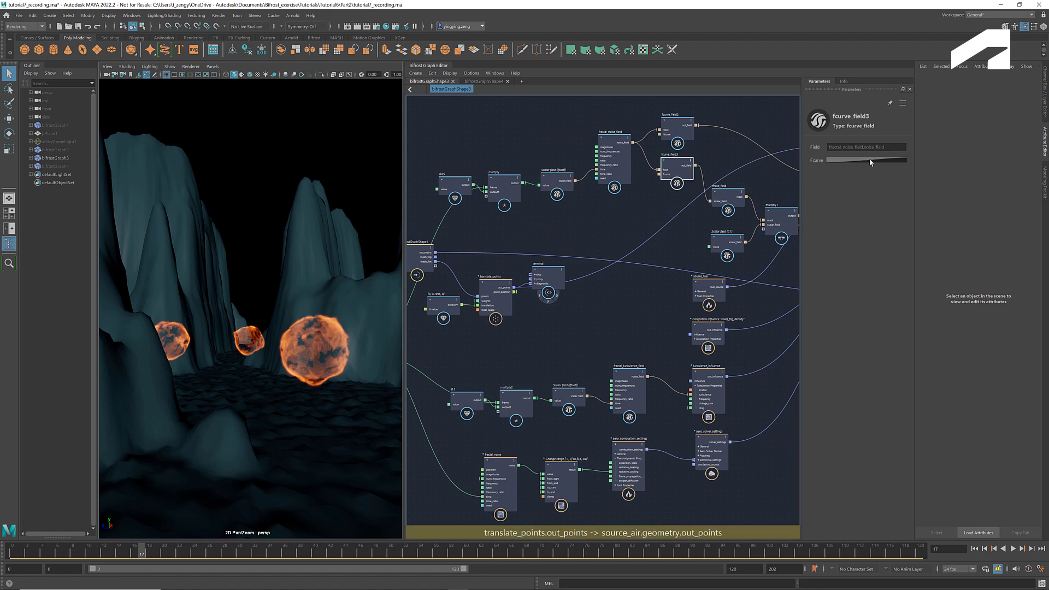
# Set fcurve_field3's first remap curve point to -0.5 and replay the simulation from the start
pyautogui.click(883, 161)
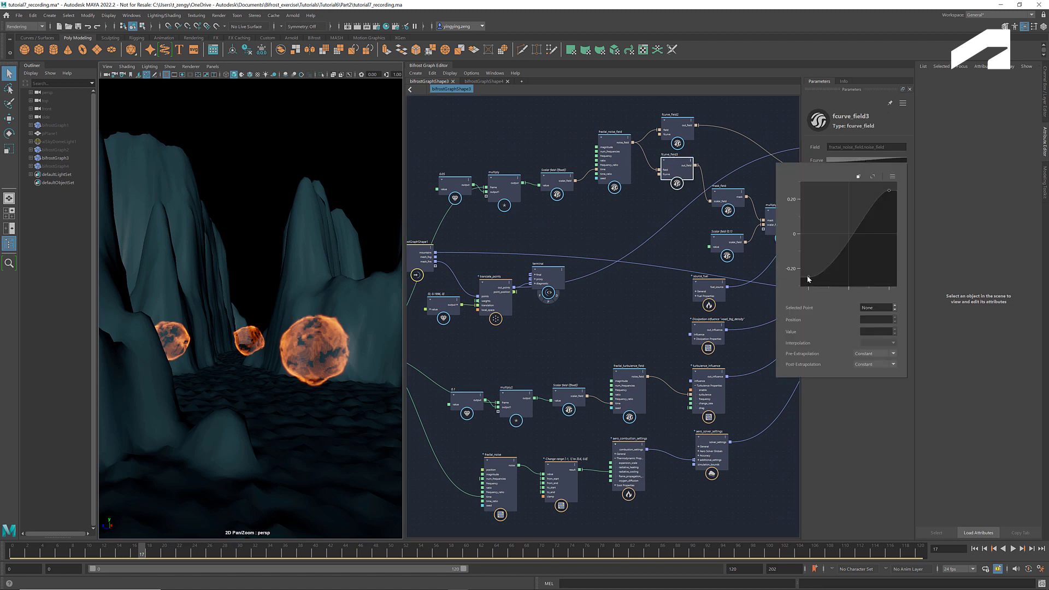
pyautogui.click(808, 278)
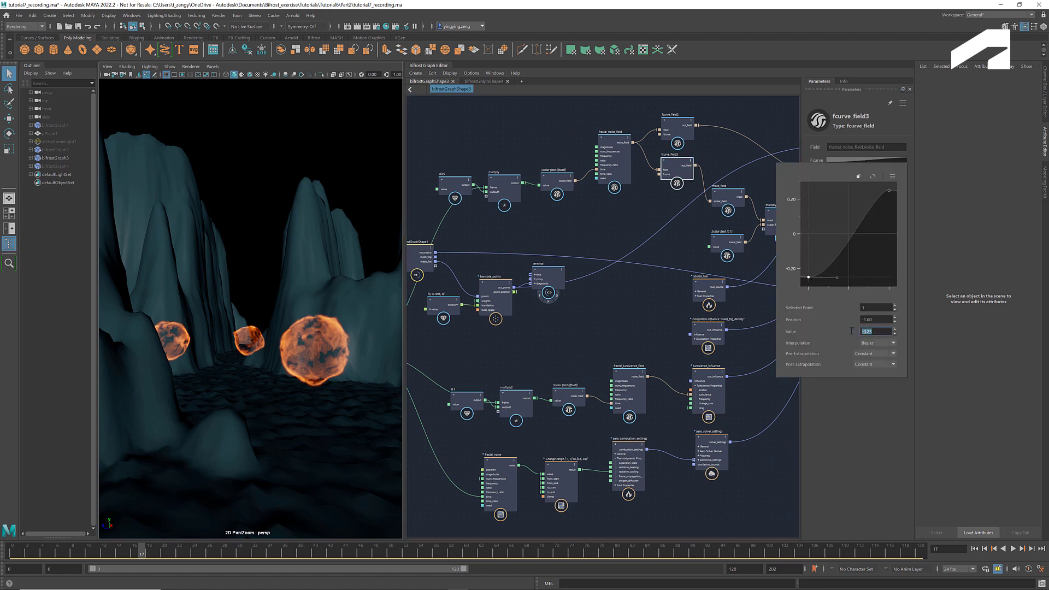
pyautogui.write('-0.5')
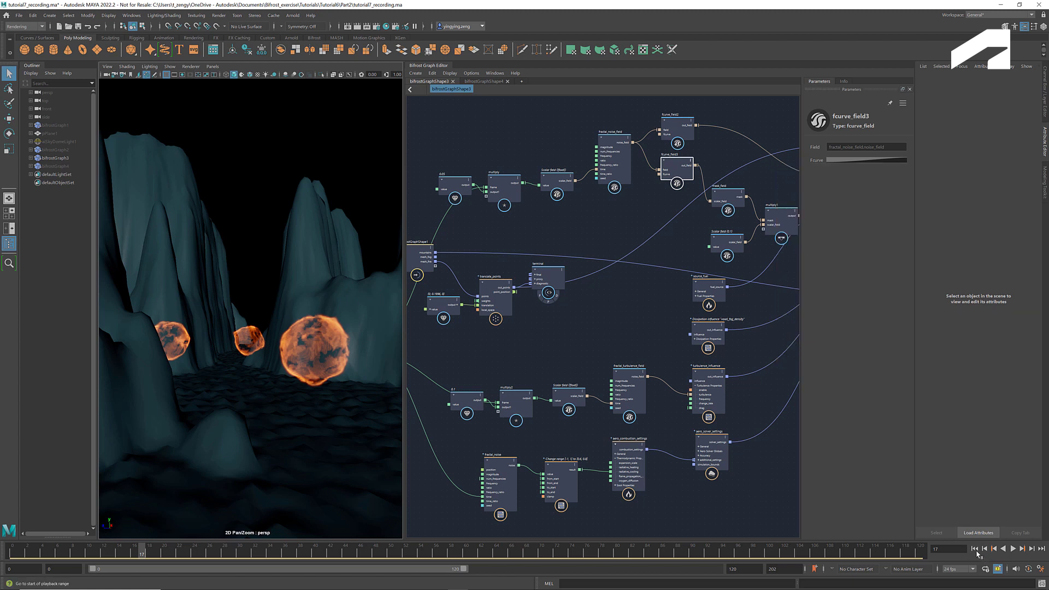
pyautogui.click(1013, 548)
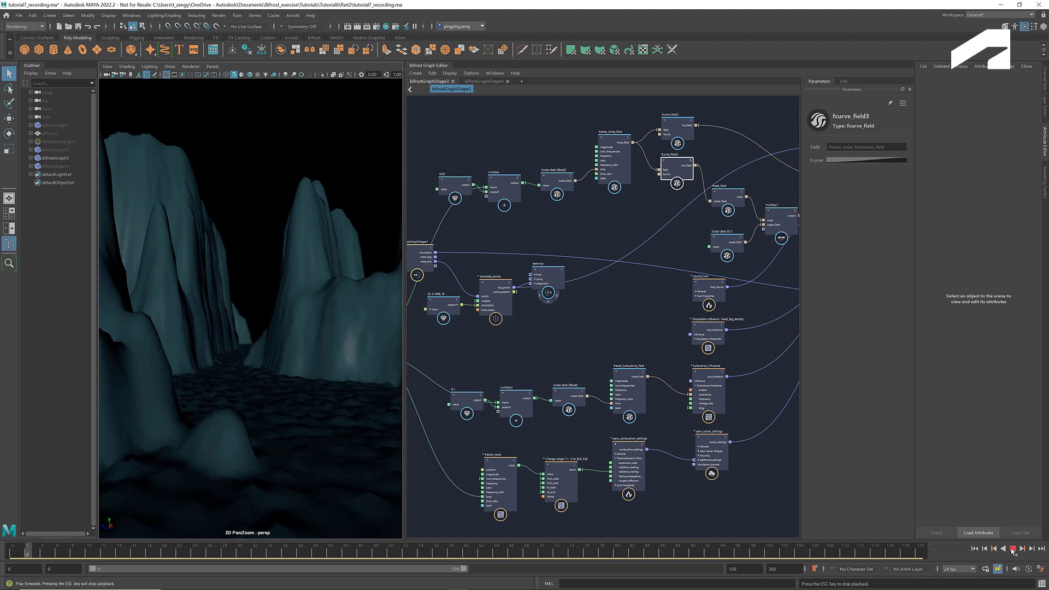